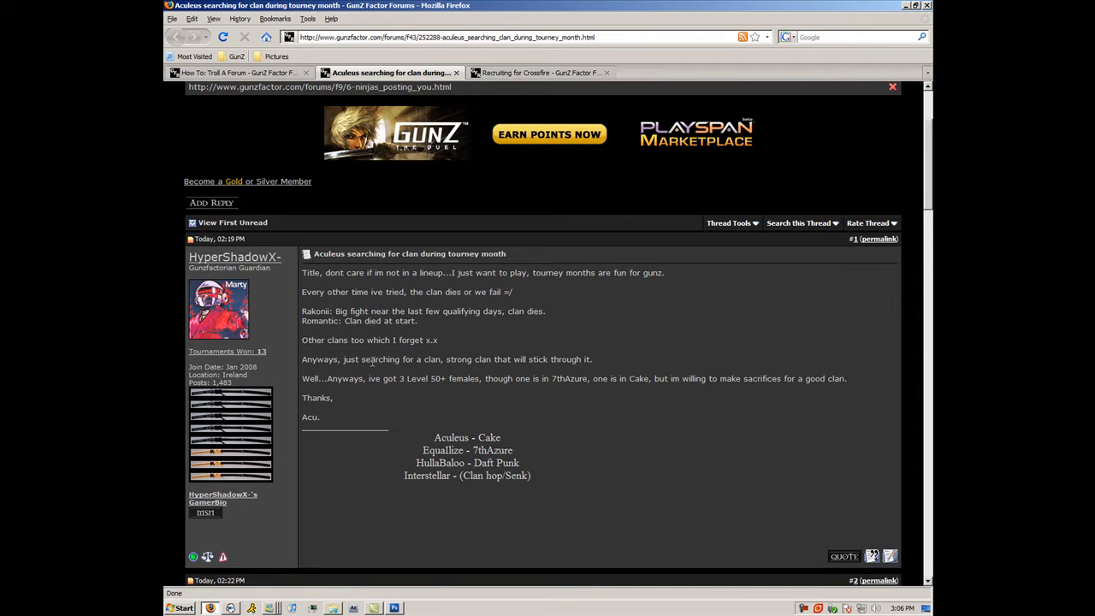
mouse_move(507, 87)
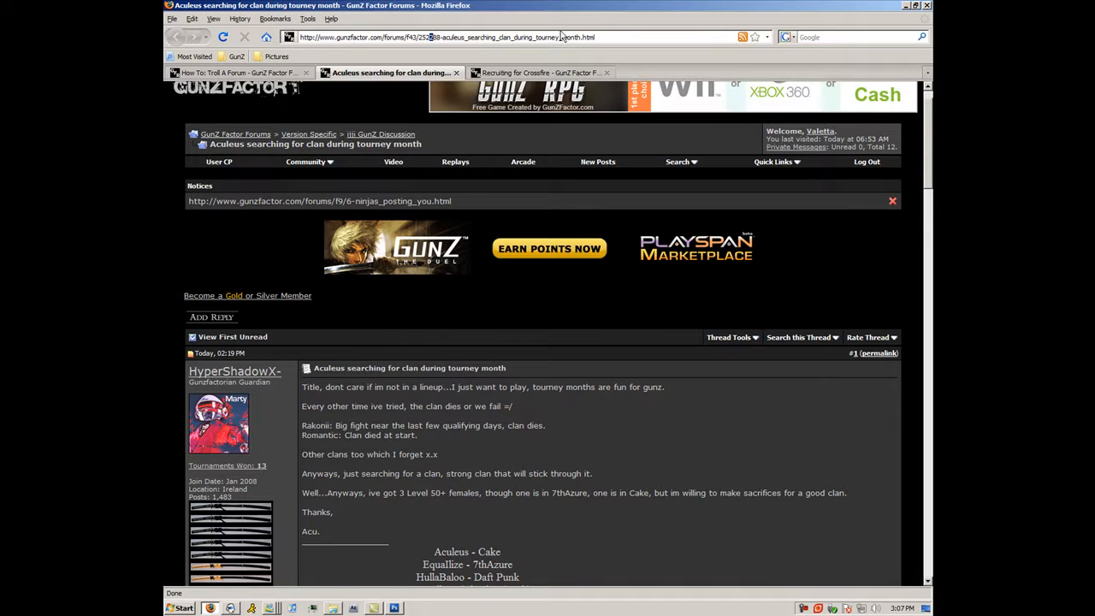
- Search deviantART for 'cake' and open the pink-and-green Cake photo's page
click(445, 37)
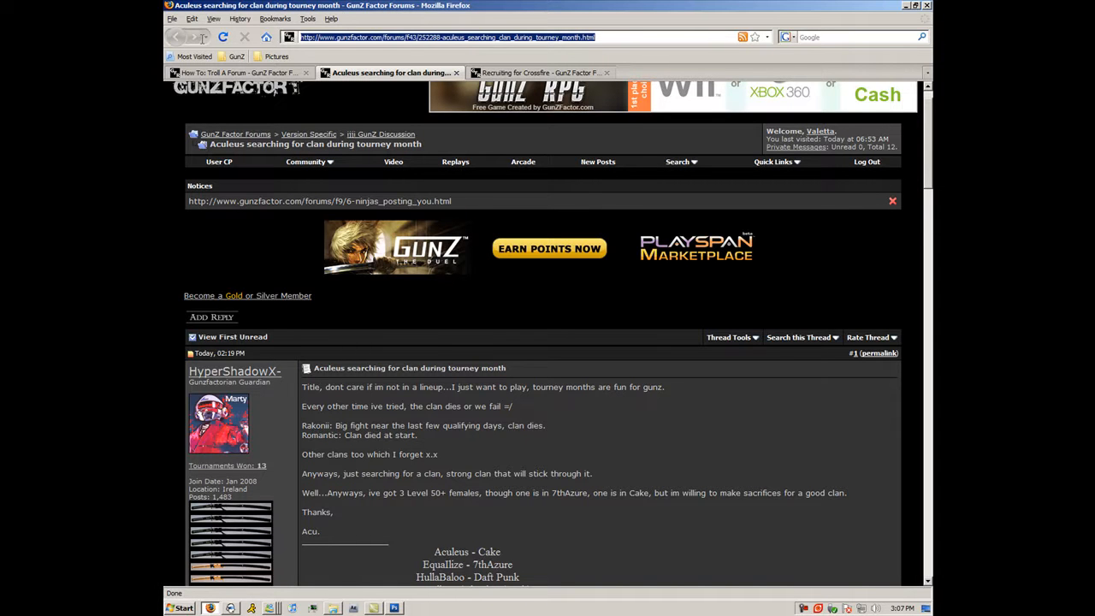
mouse_move(380, 539)
text(http://www.deviantart.com/)
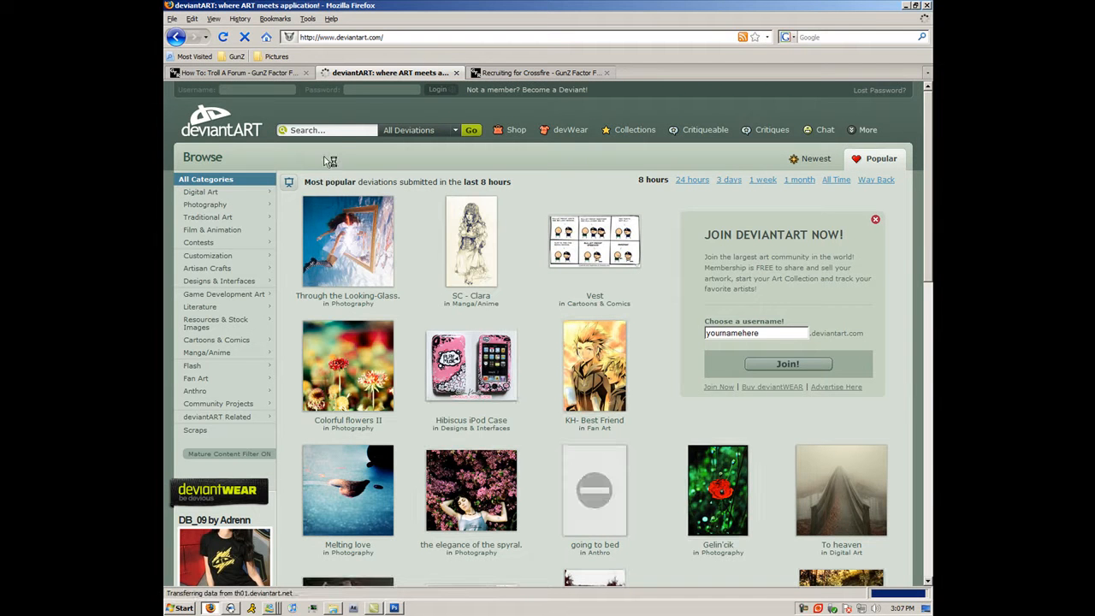
click(329, 130)
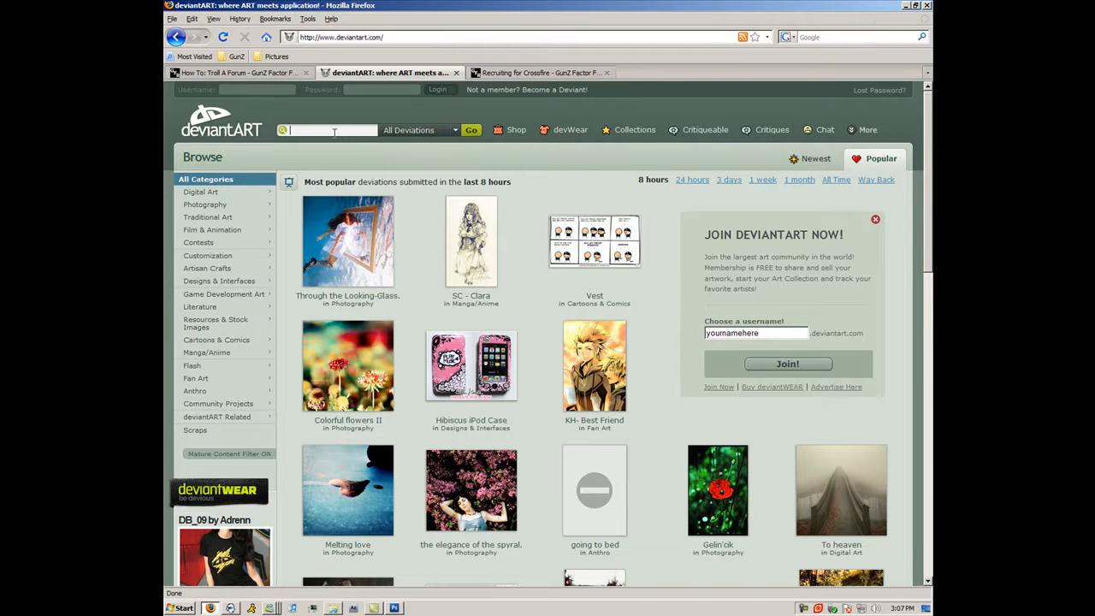
text(cake)
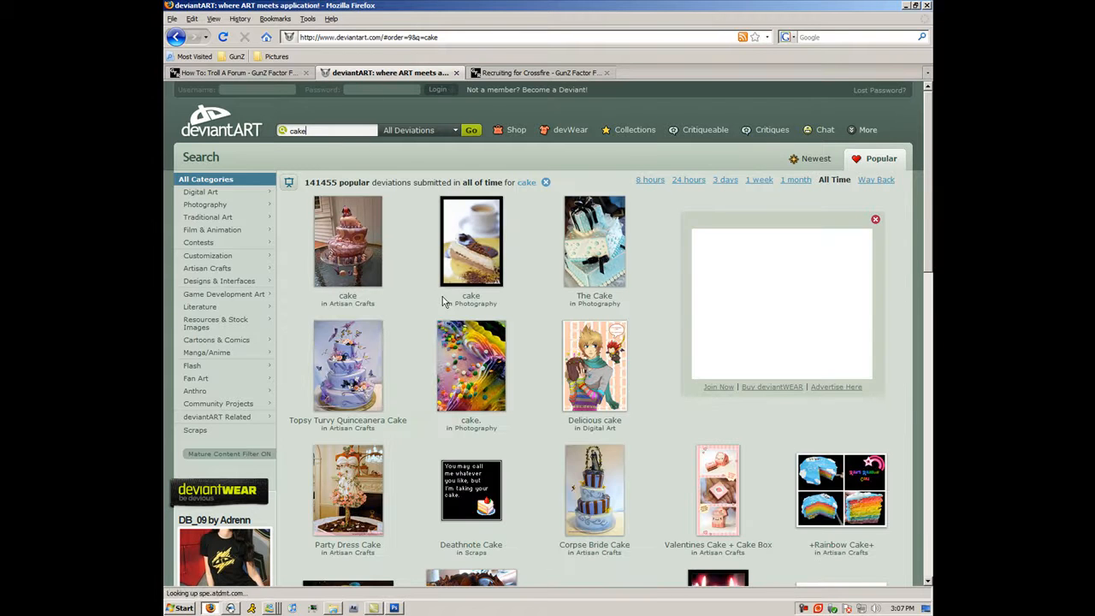
scroll(down, 3)
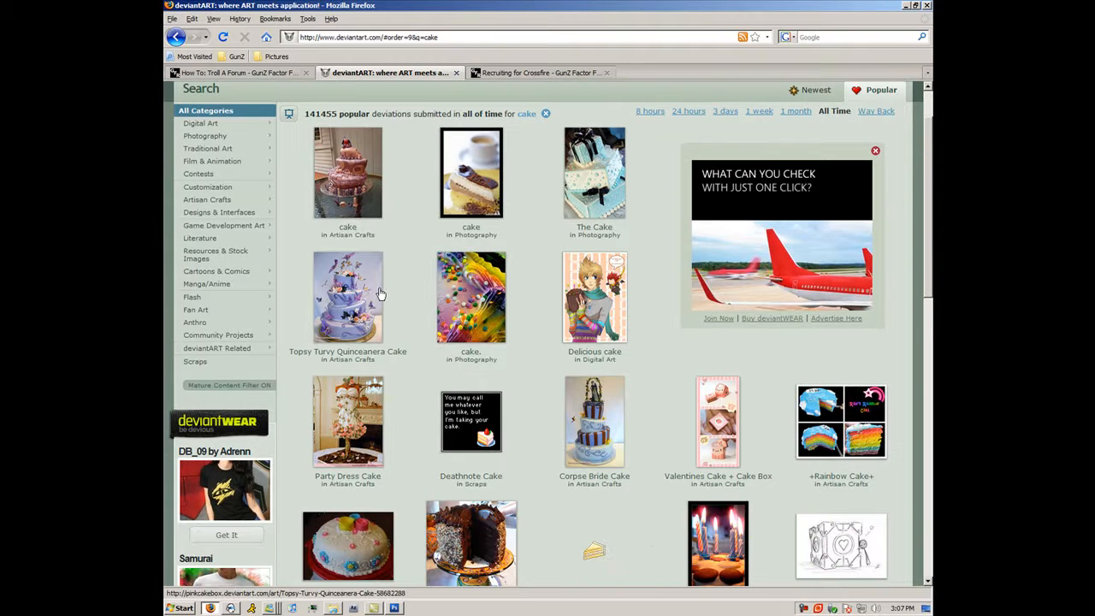
scroll(down, 3)
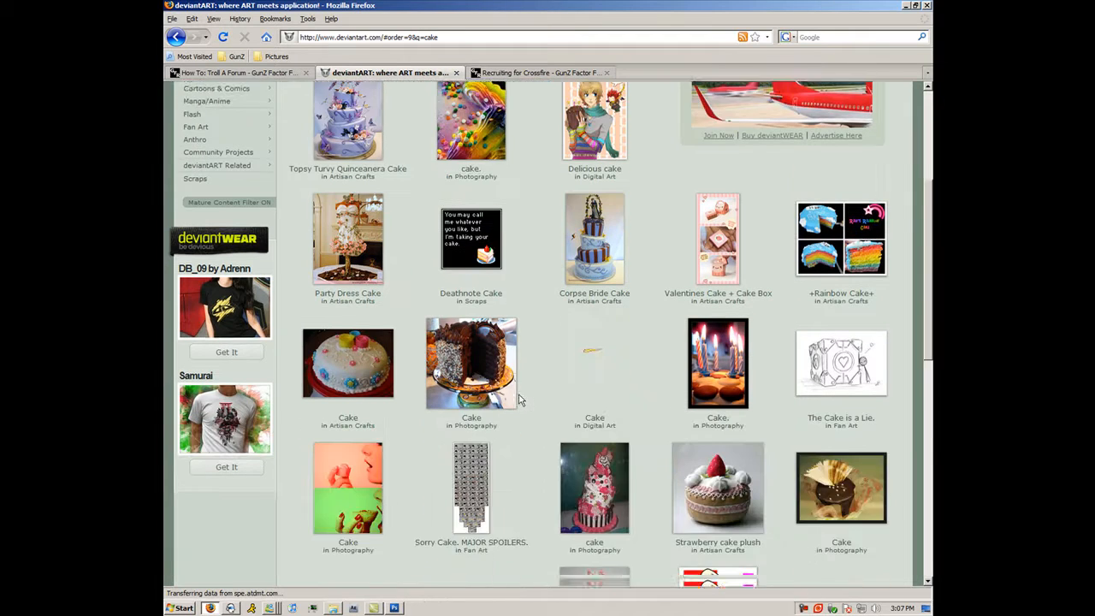
scroll(down, 3)
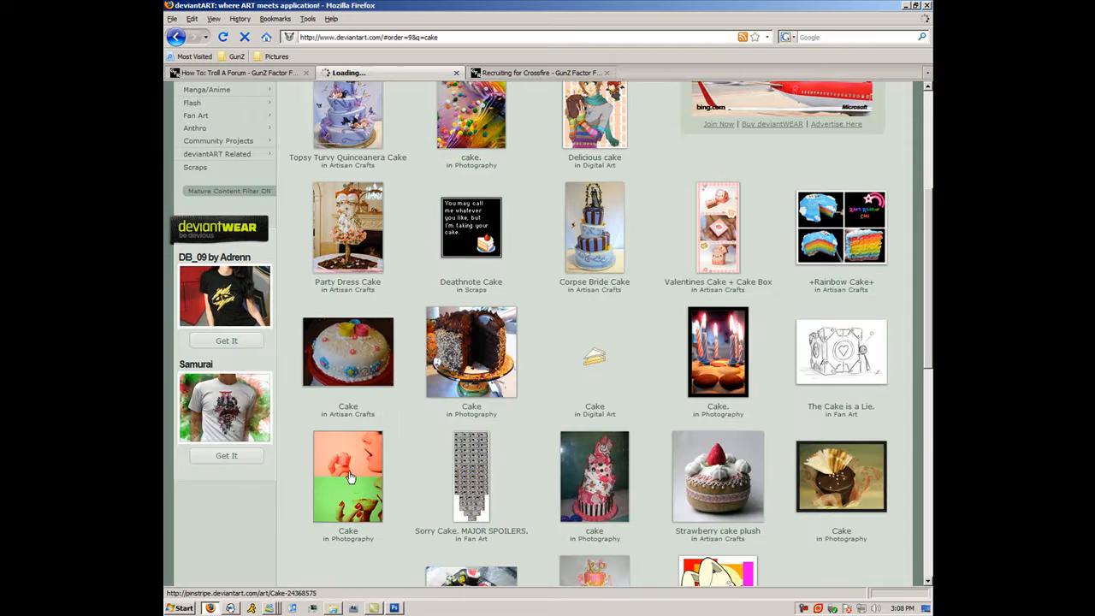
click(347, 476)
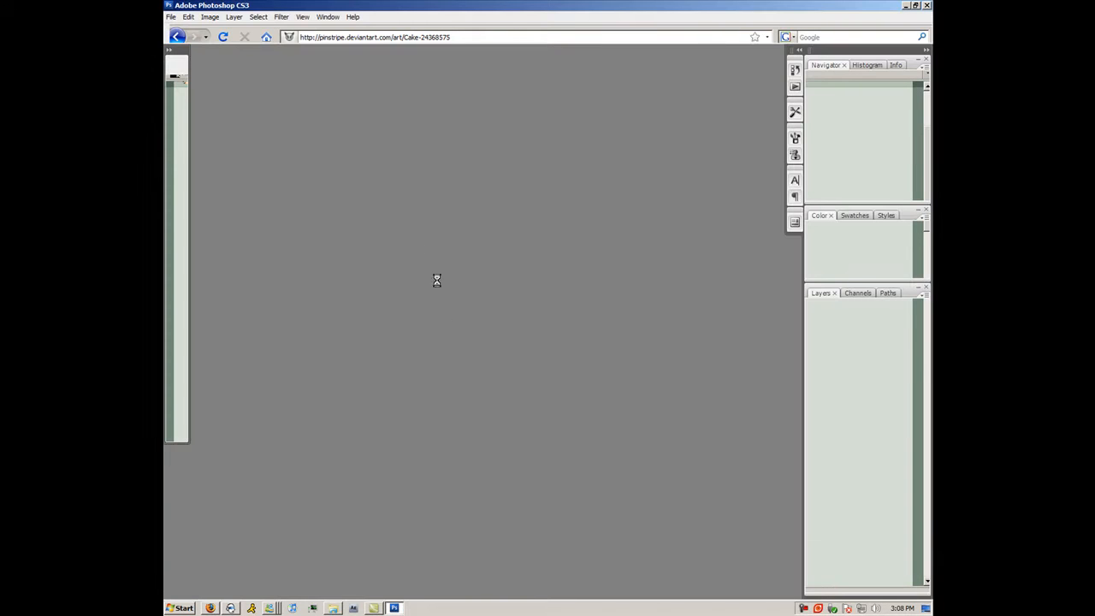
- Create a new square document 75 pixels wide
click(172, 17)
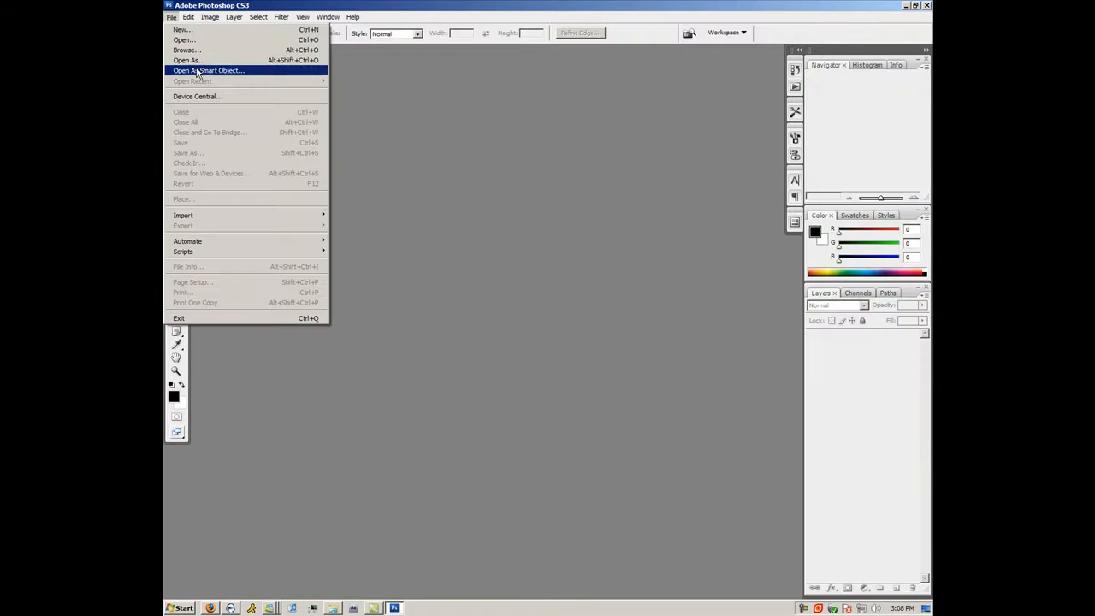
click(181, 29)
text(7)
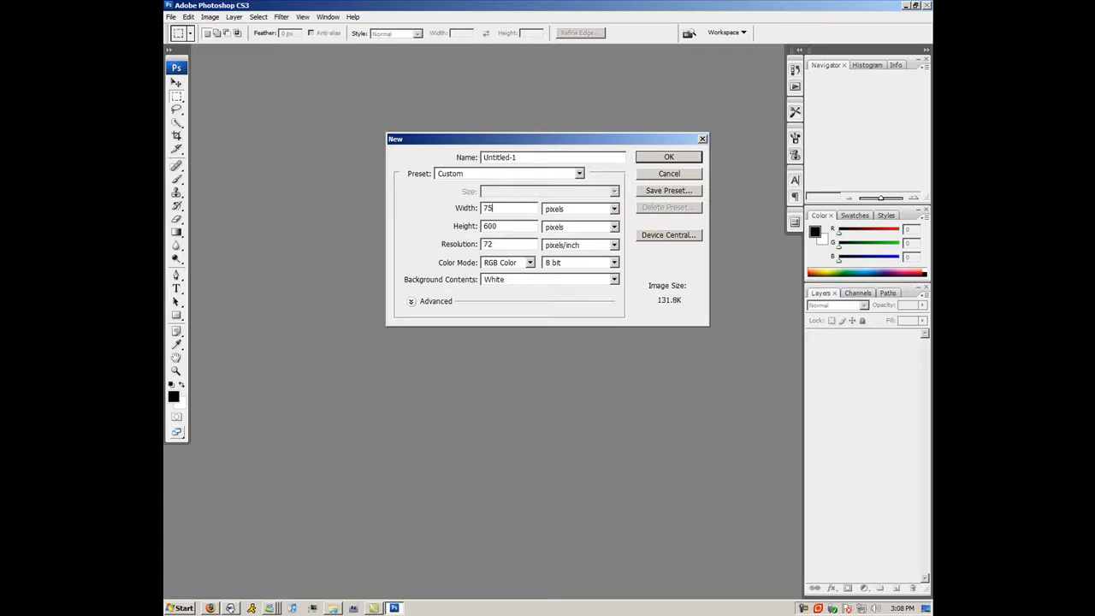
text(5)
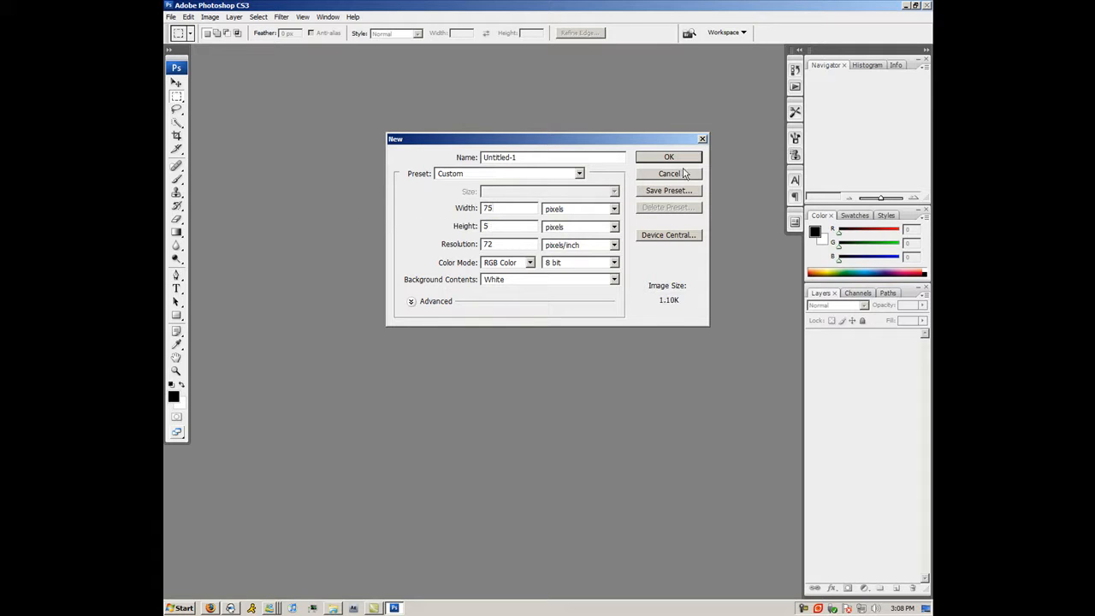
click(669, 156)
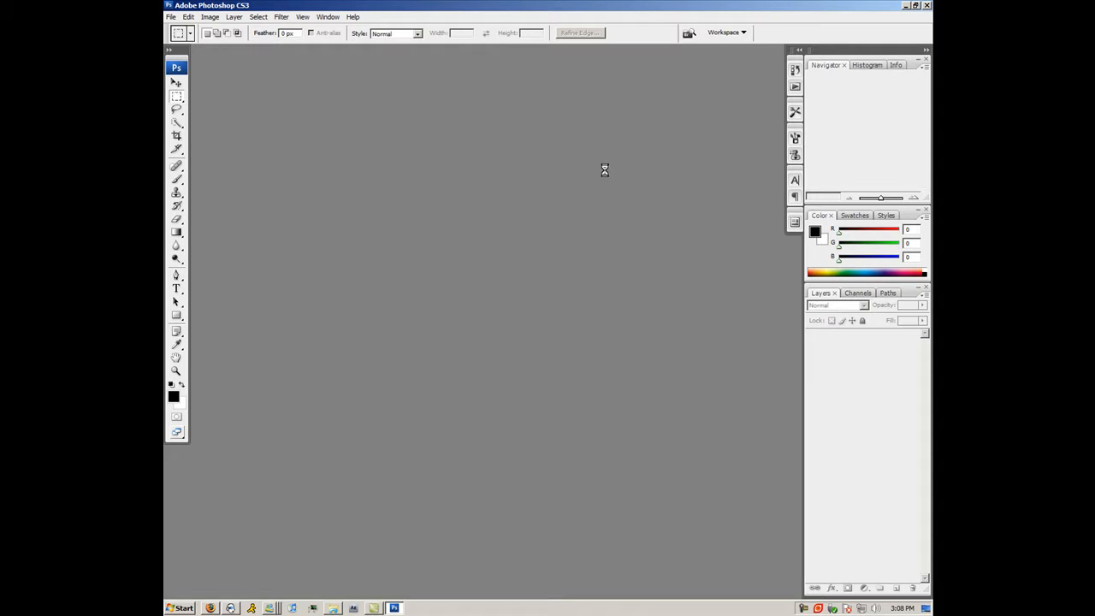
mouse_move(513, 288)
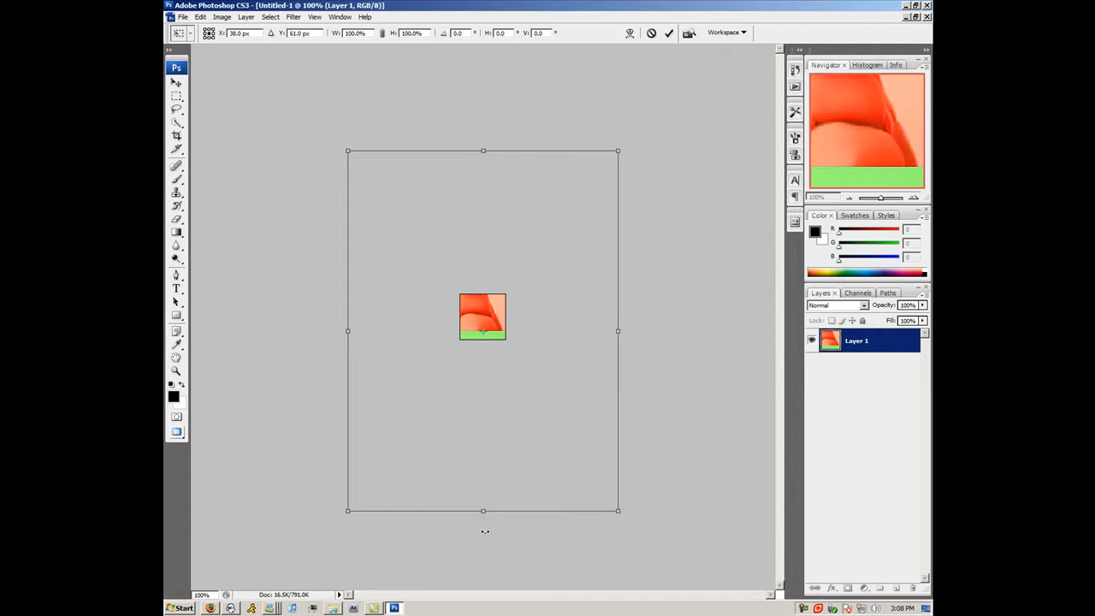
mouse_move(310, 80)
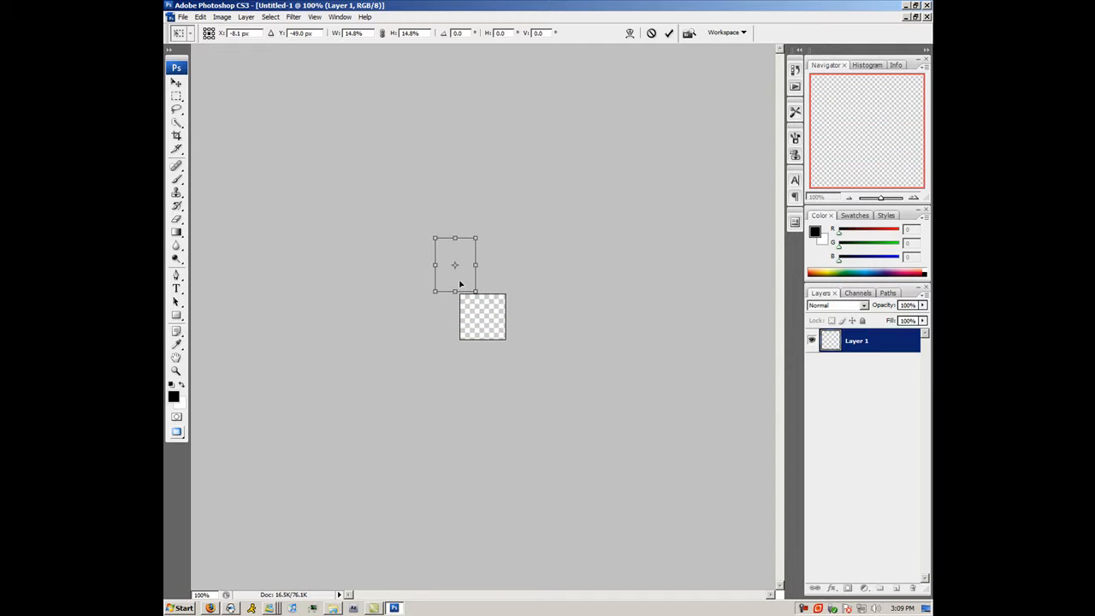
- Move the scaled-down cake photo over the small canvas
drag(454, 265, 485, 320)
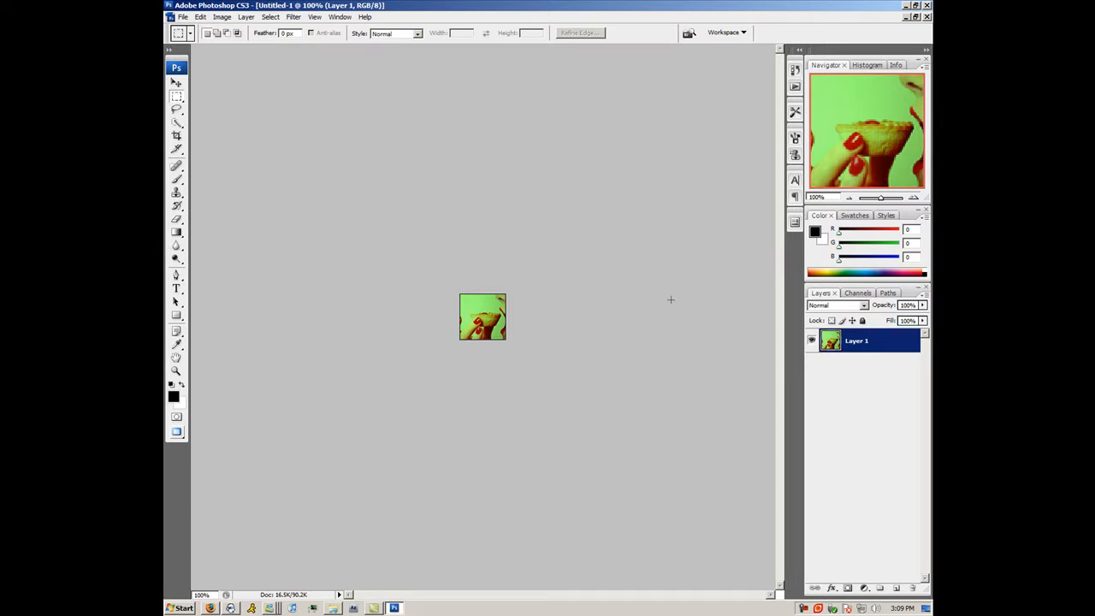
mouse_move(676, 303)
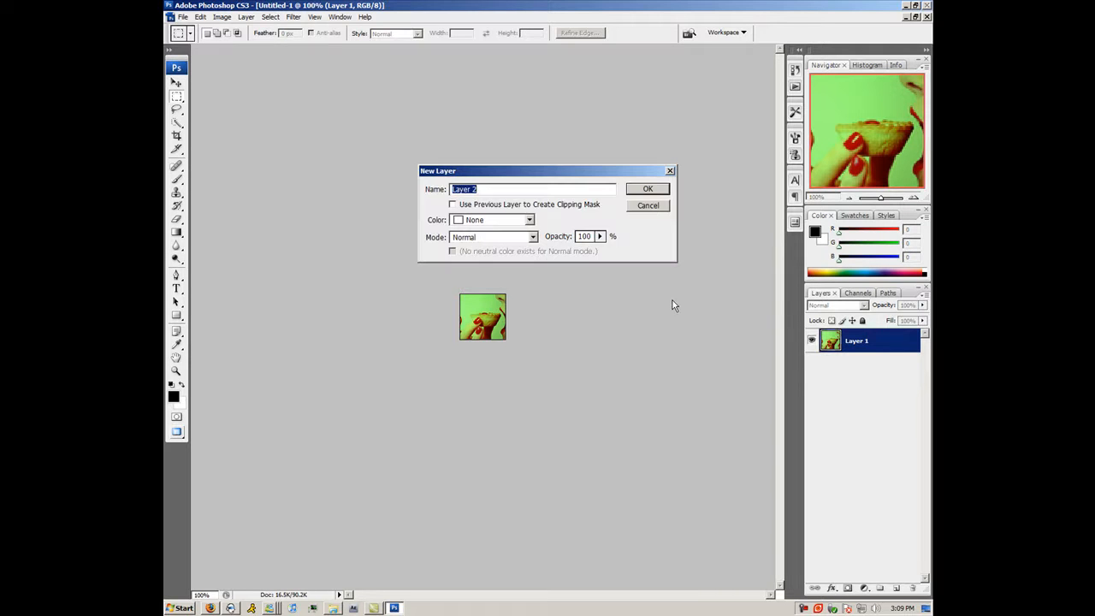
- On new Layer 2, fill the top selection white and set opacity to 35%
click(647, 188)
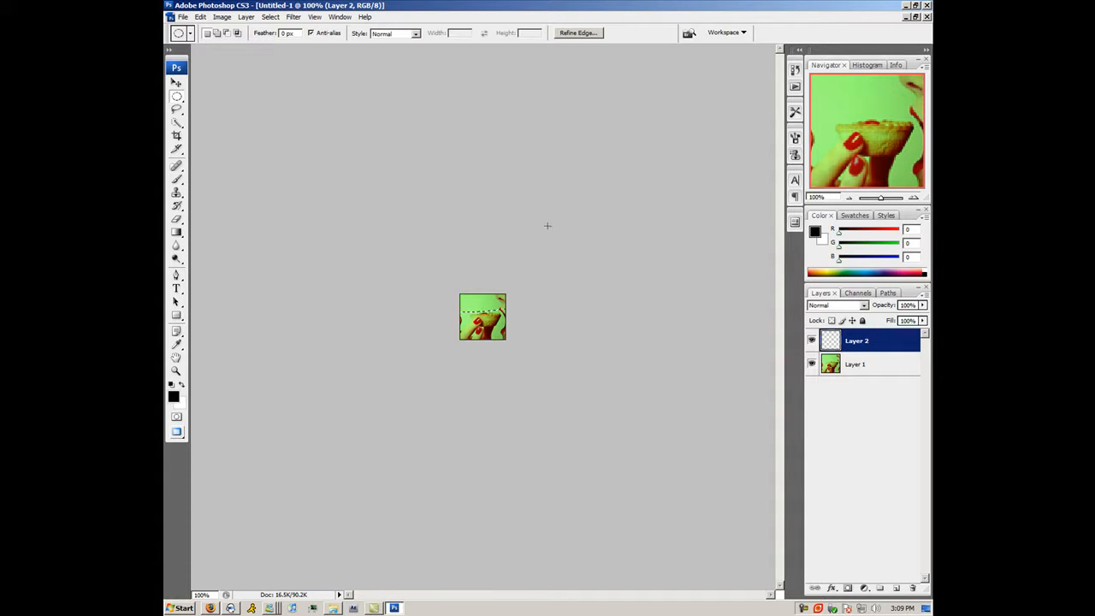
click(176, 232)
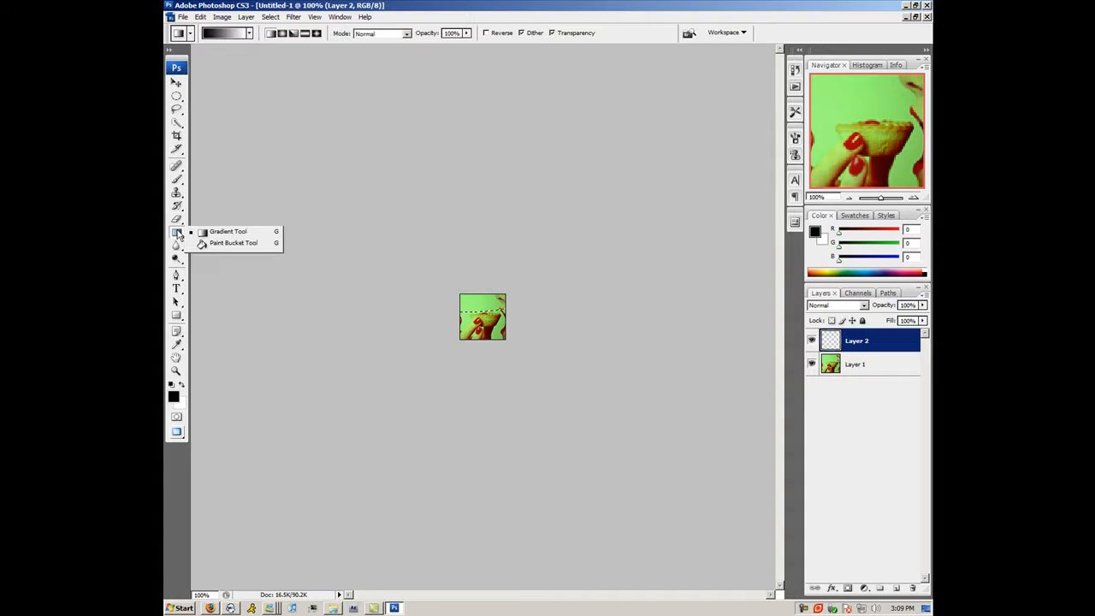
click(173, 386)
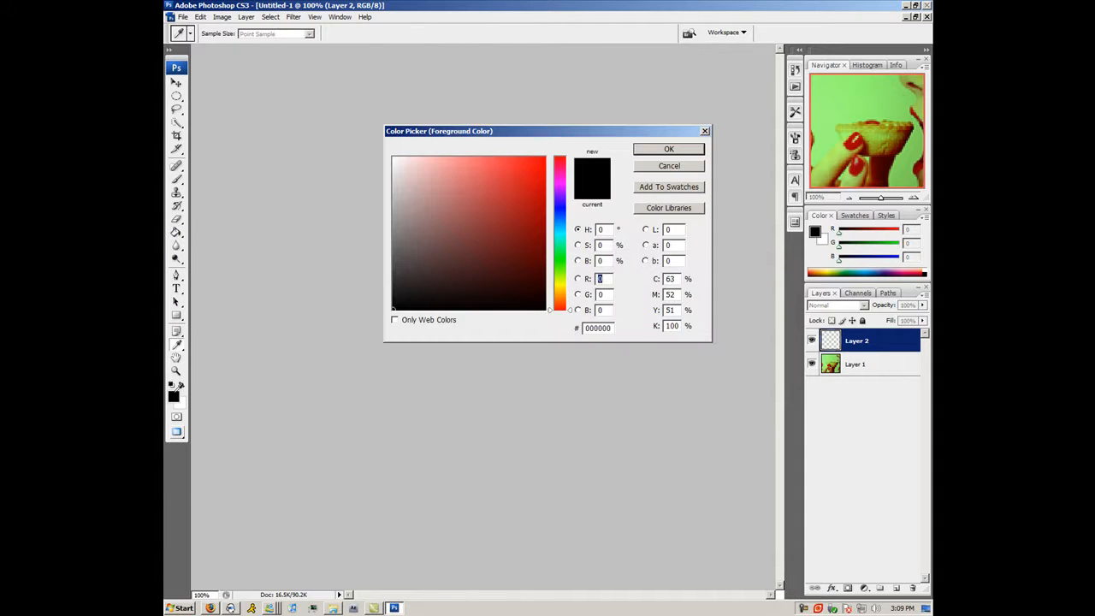
click(669, 148)
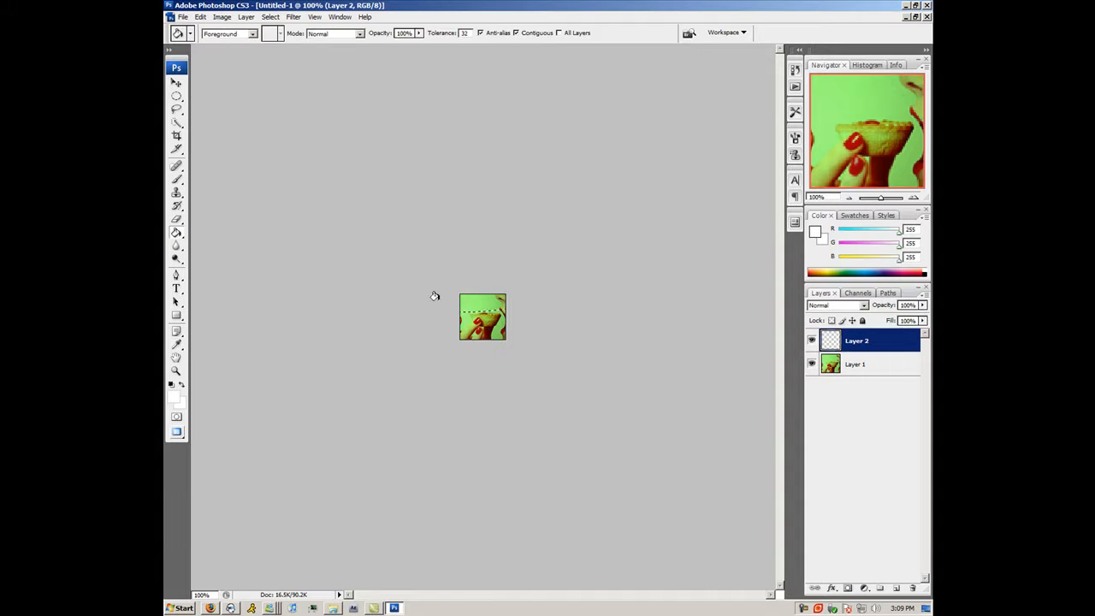
click(176, 95)
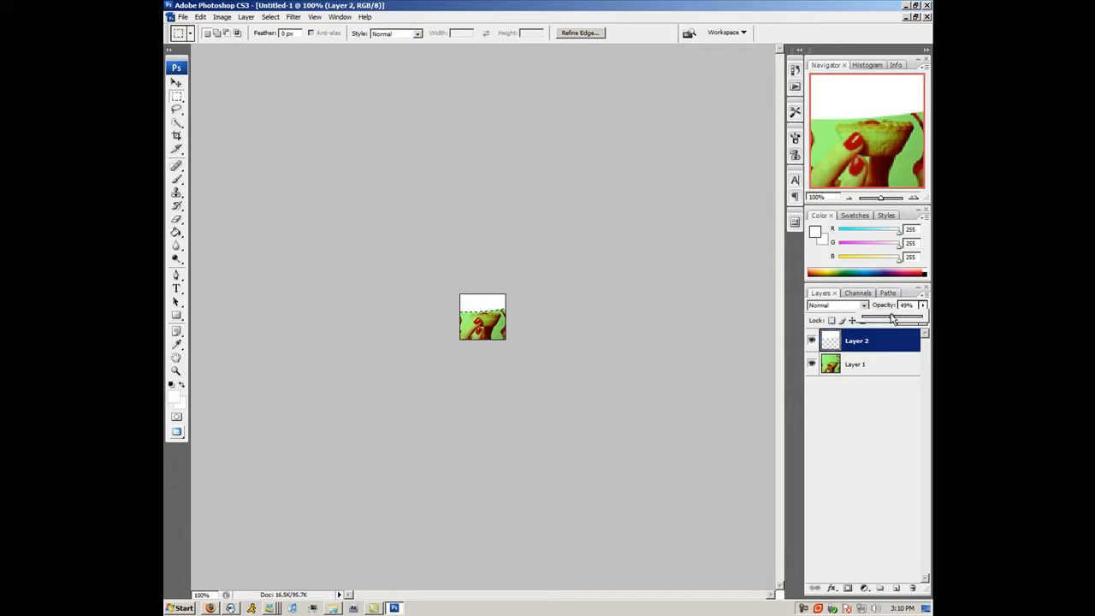
drag(893, 318, 881, 319)
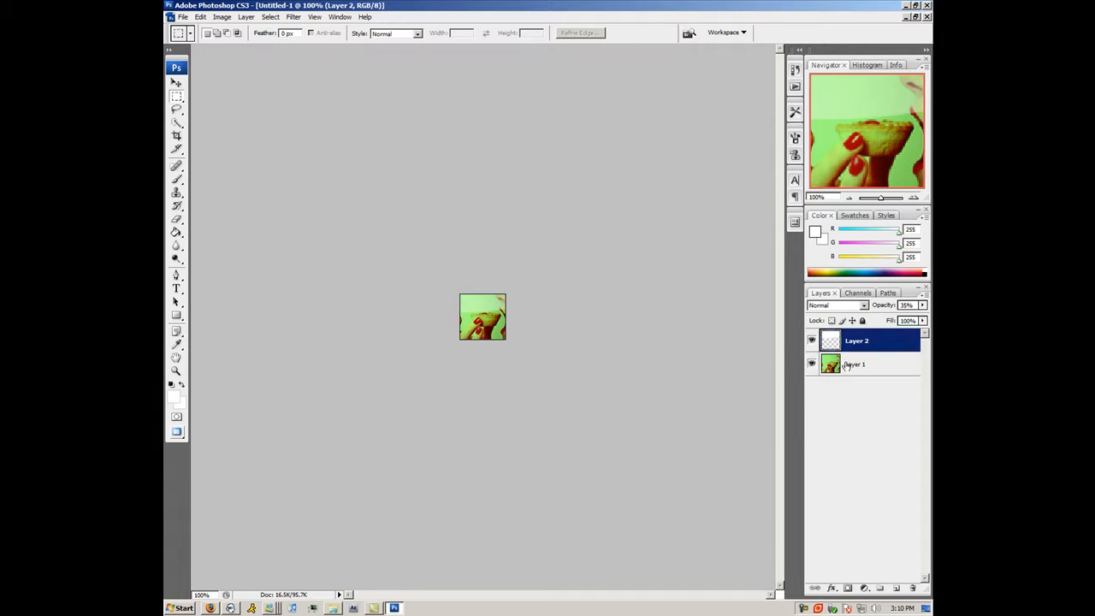
- Type 'Cake' above the photo layer and set its font to Something
click(856, 364)
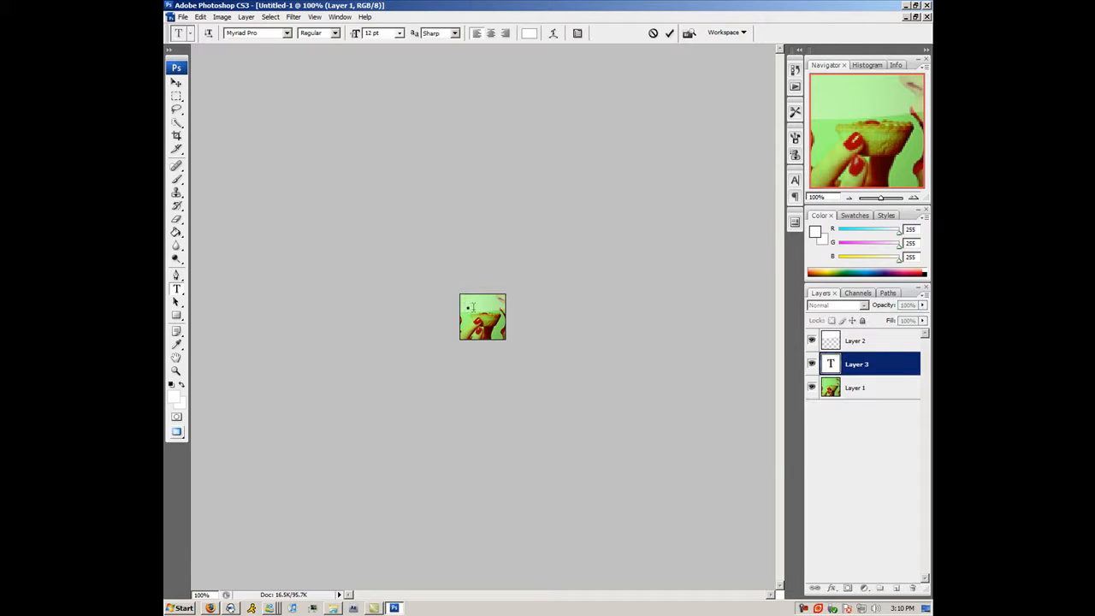
text(Cake)
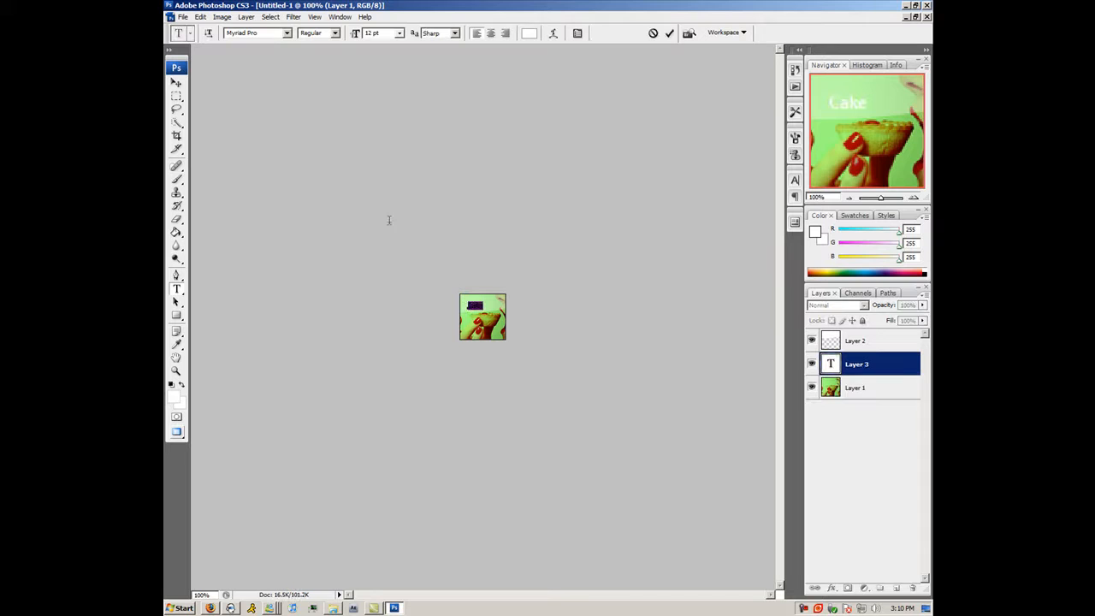
click(287, 33)
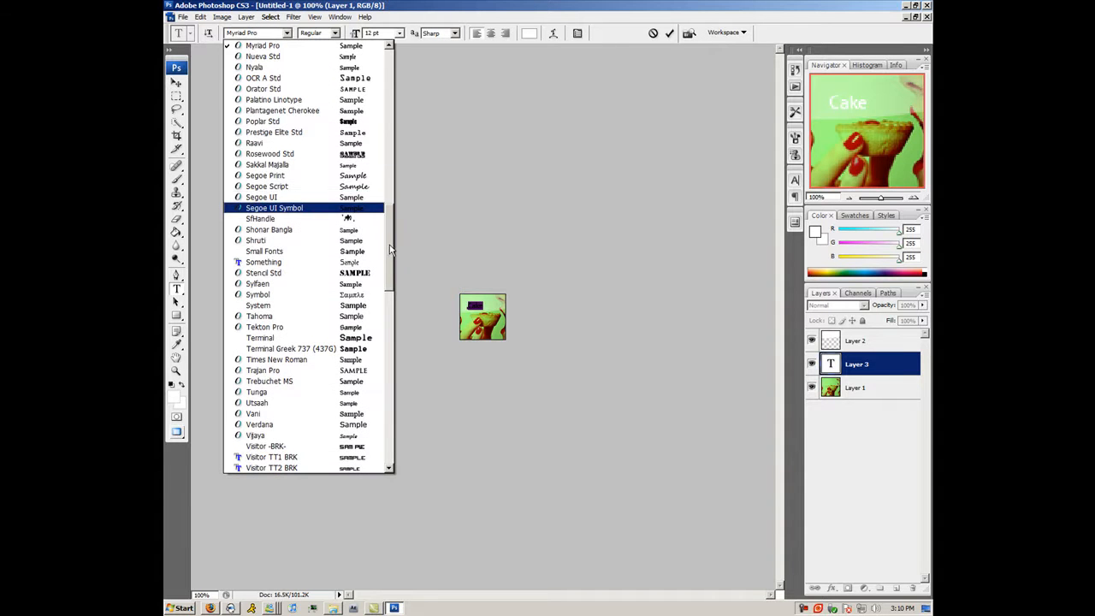
click(263, 262)
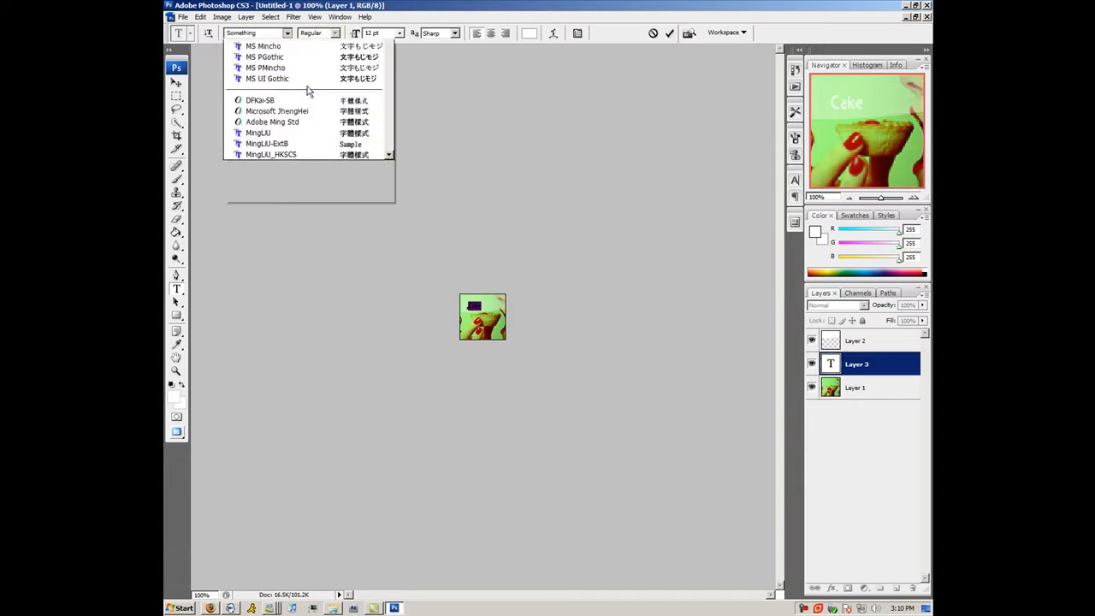
scroll(down, 3)
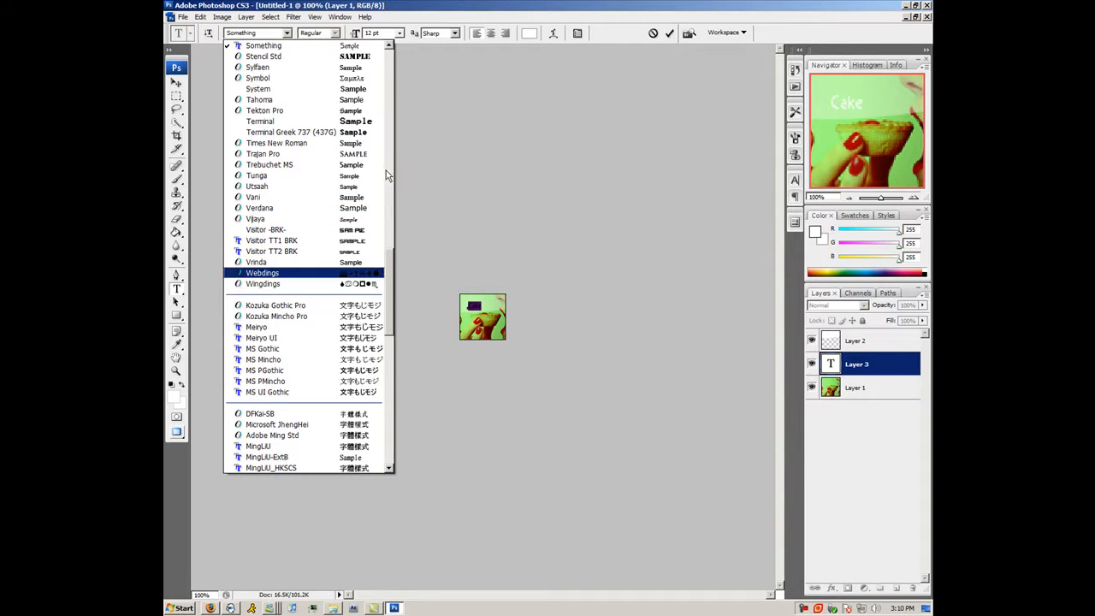
mouse_move(391, 244)
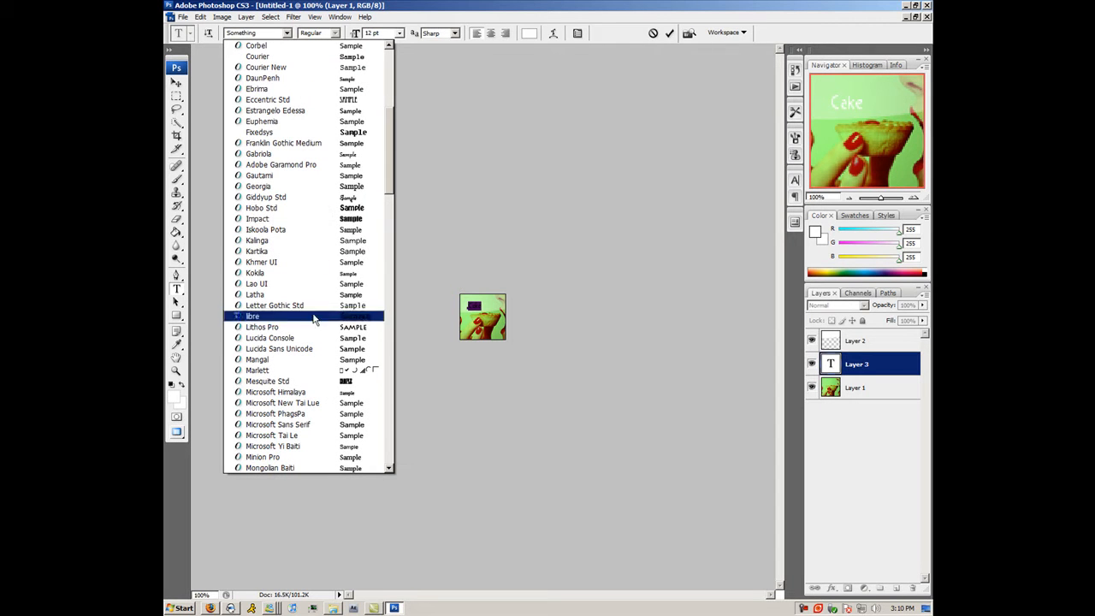
click(252, 316)
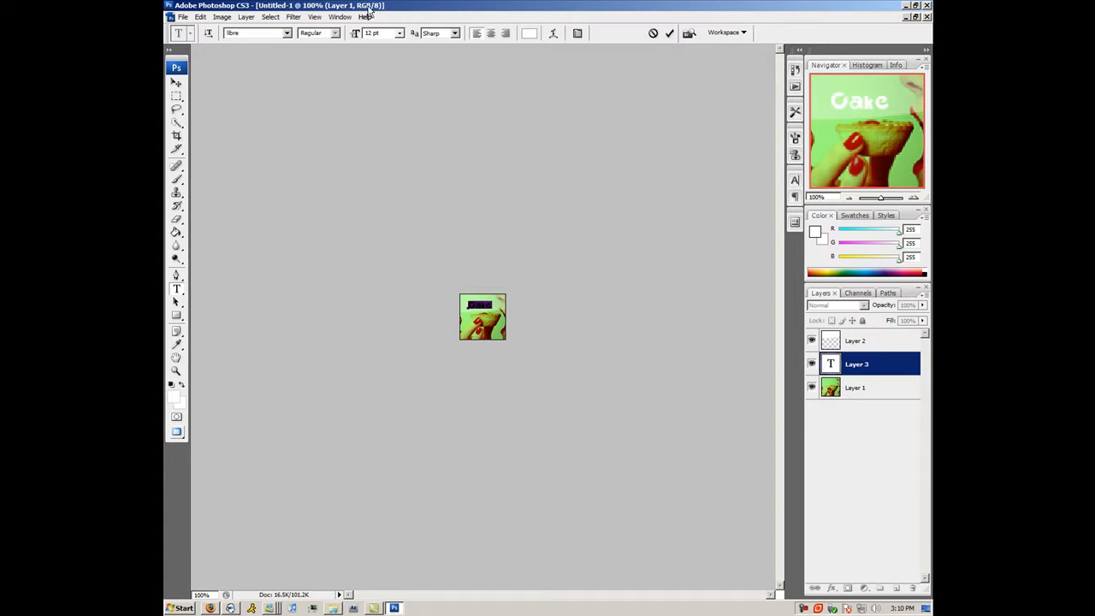
- Choose a larger point size for the Cake text from the size list
click(399, 32)
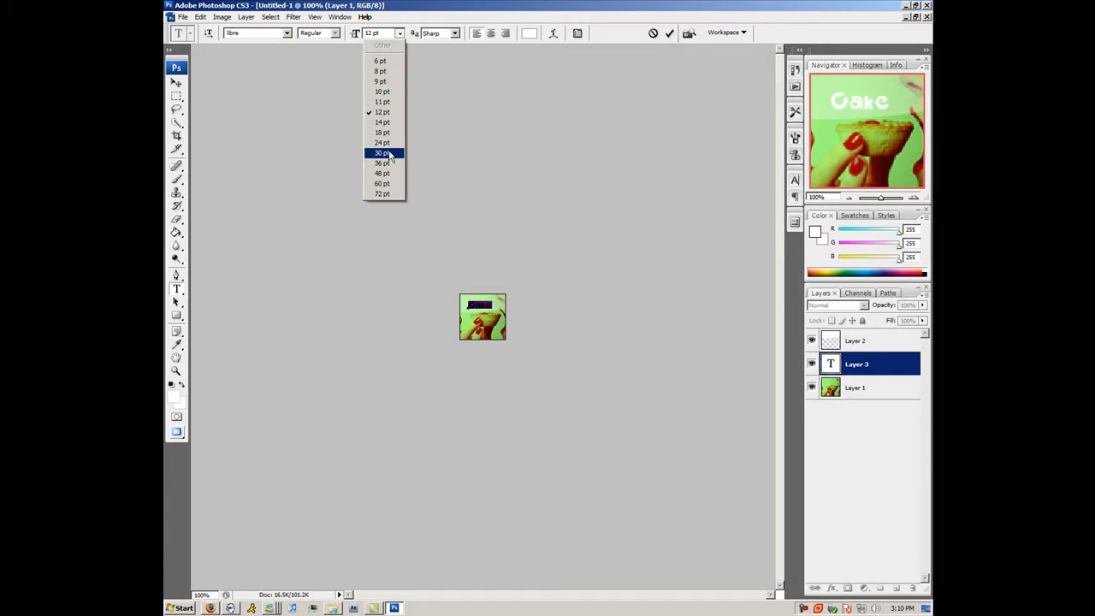
click(381, 152)
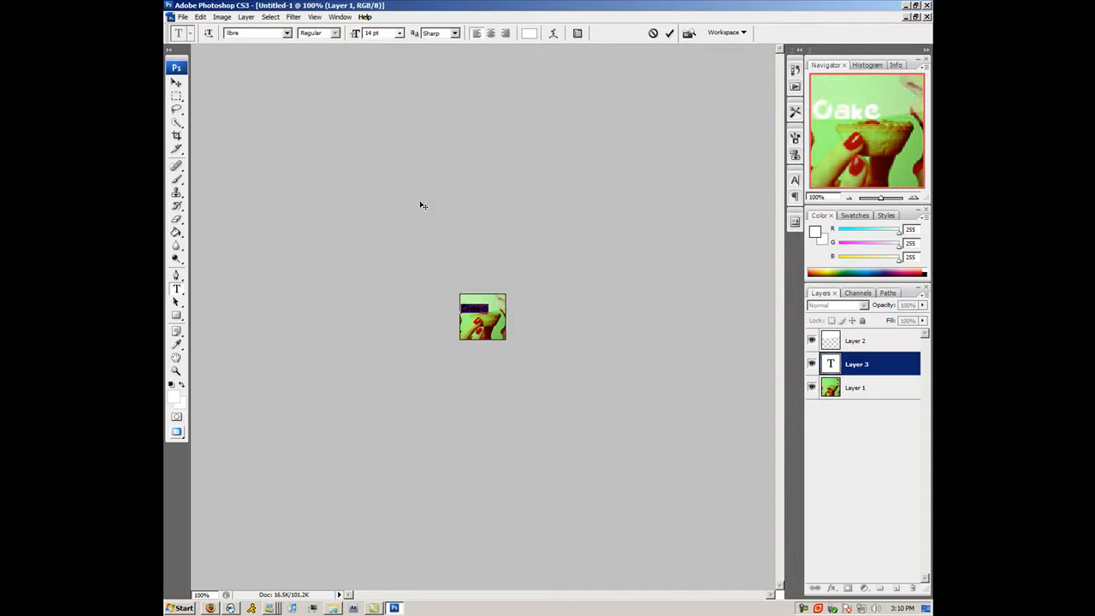
click(399, 33)
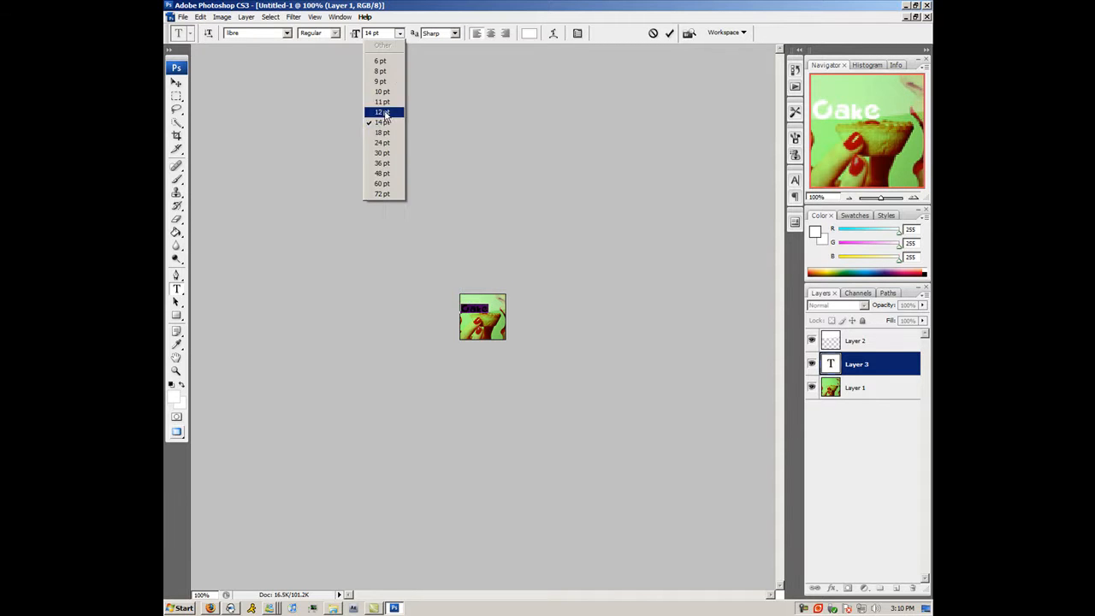
click(382, 132)
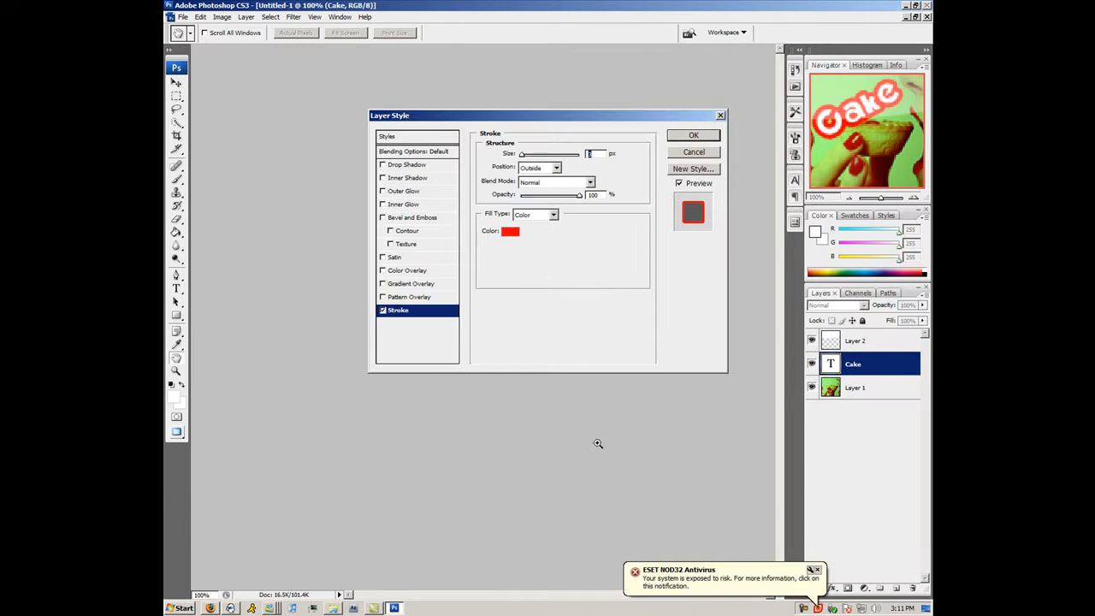
- Set the Cake text's Layer Style stroke colour to black and apply it
drag(389, 115, 586, 316)
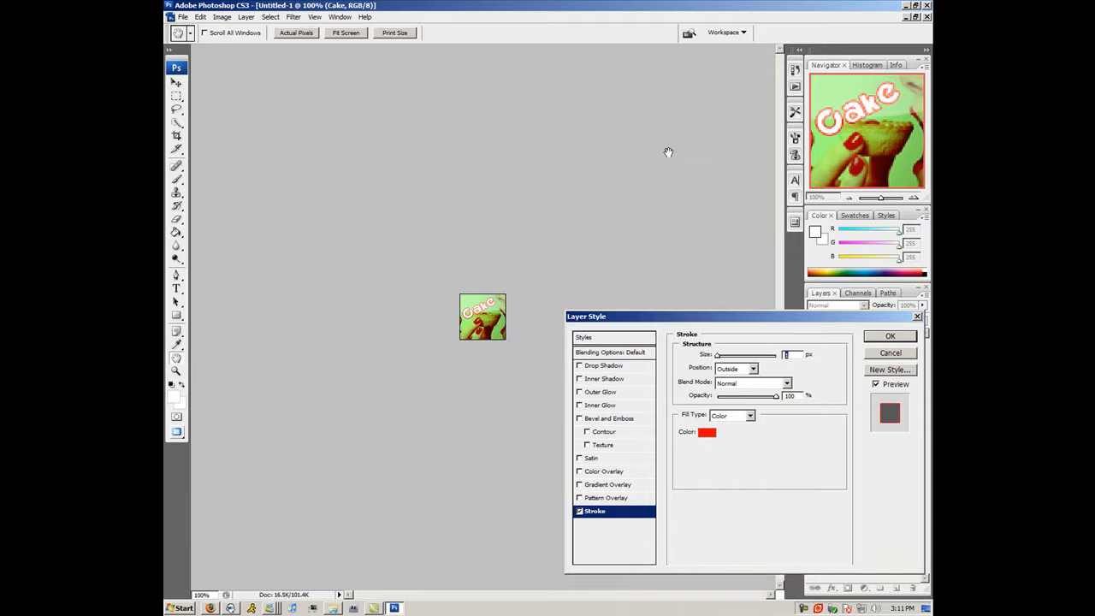
click(707, 431)
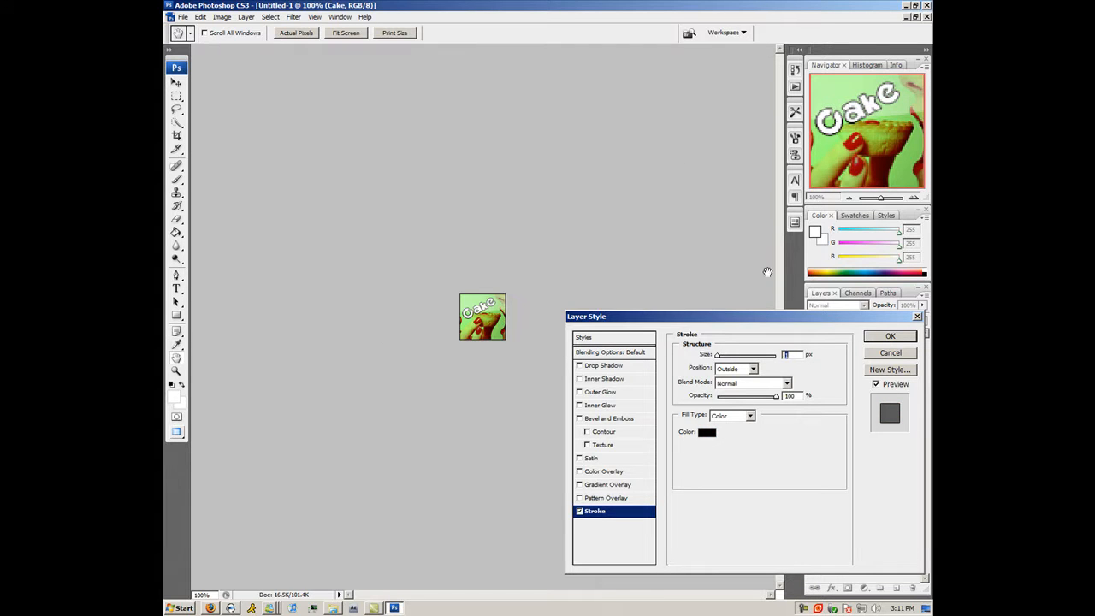
click(890, 335)
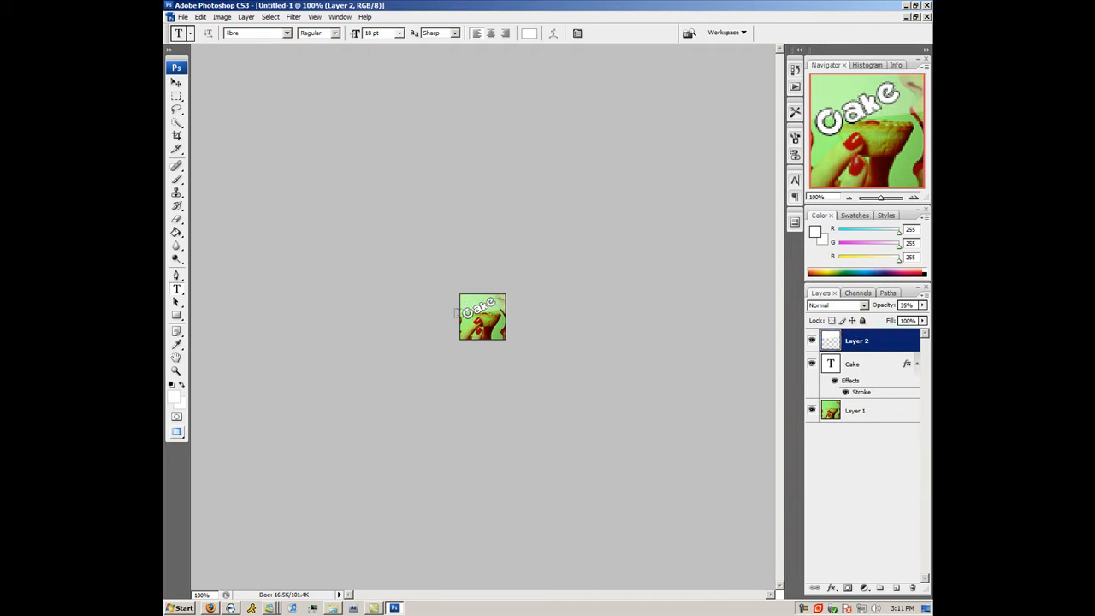
mouse_move(726, 355)
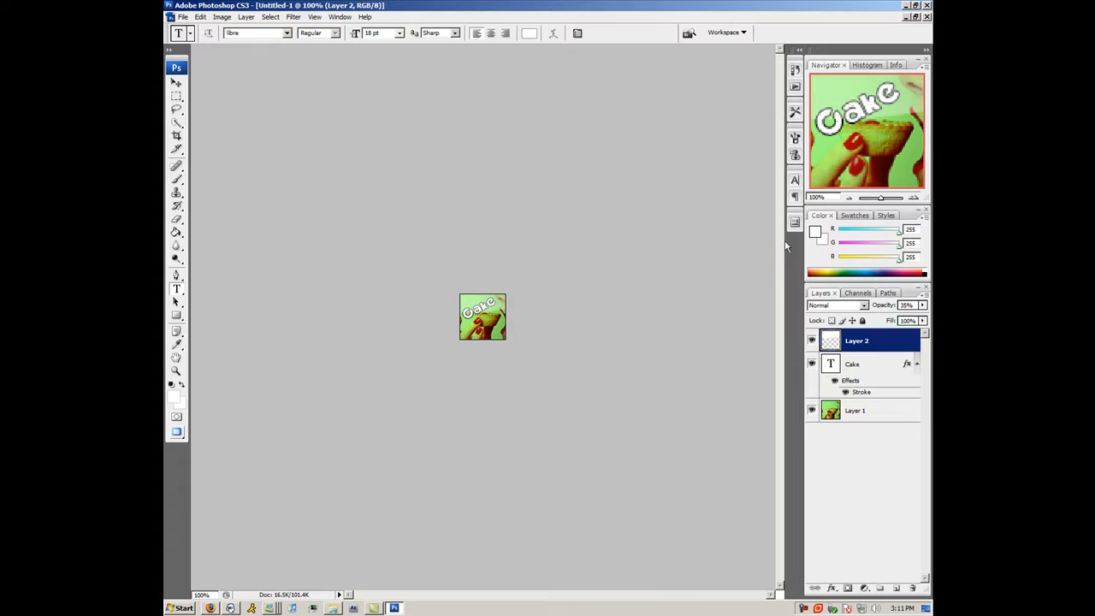
mouse_move(314, 237)
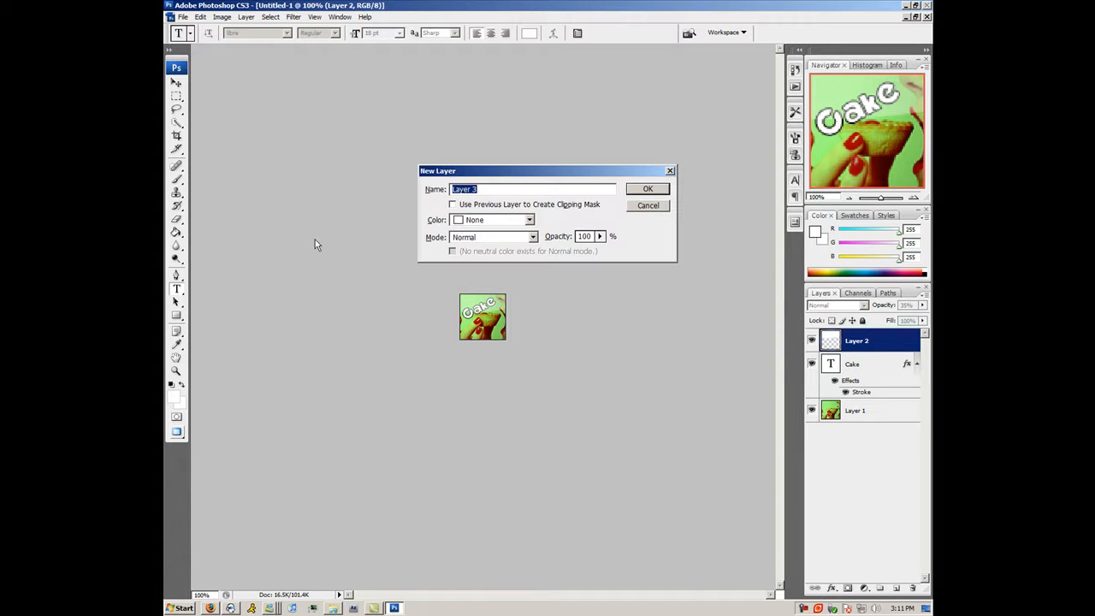
- Add blank Layer 3 and marquee-select the whole emblem canvas
click(648, 188)
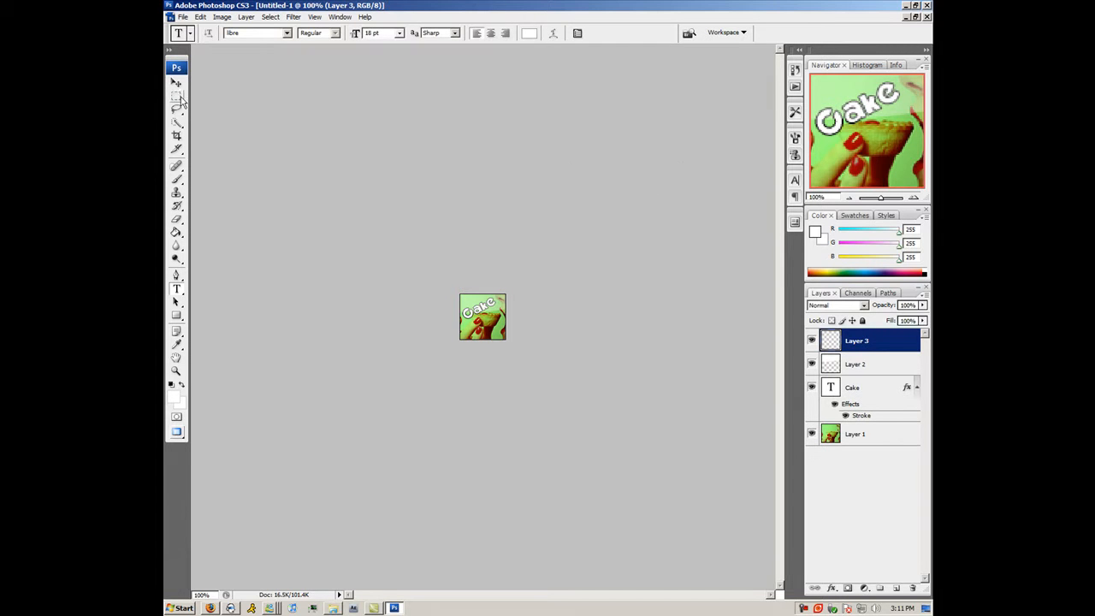
click(177, 95)
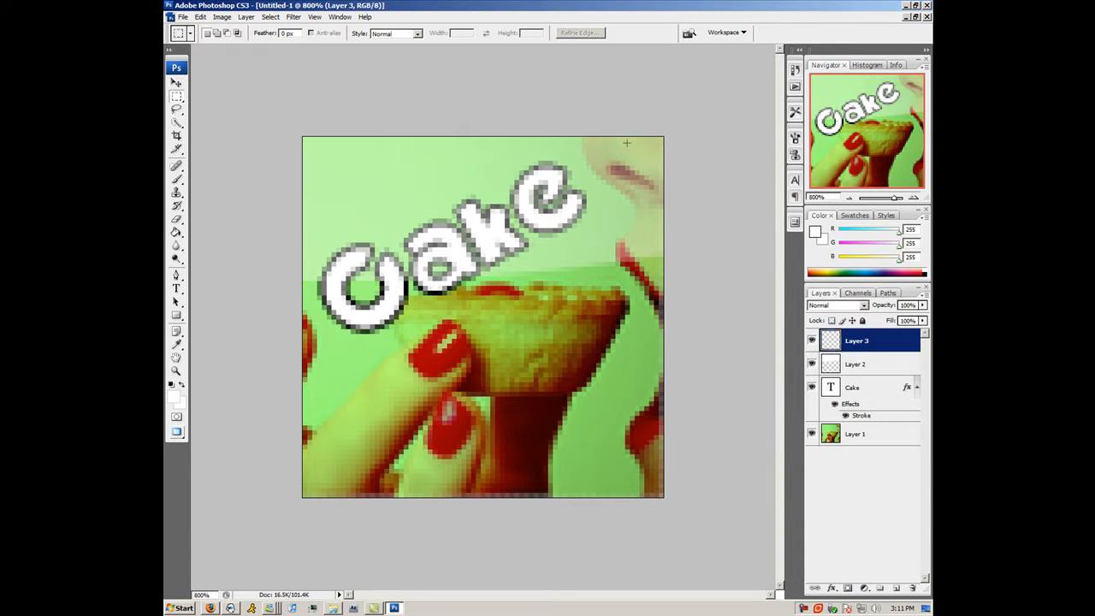
mouse_move(601, 294)
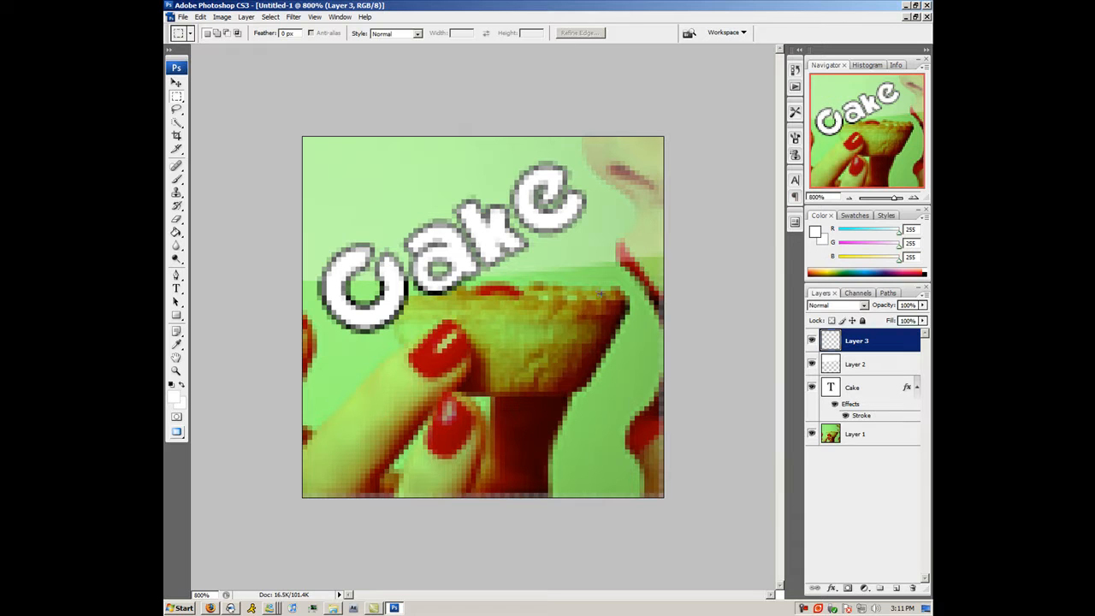
mouse_move(657, 485)
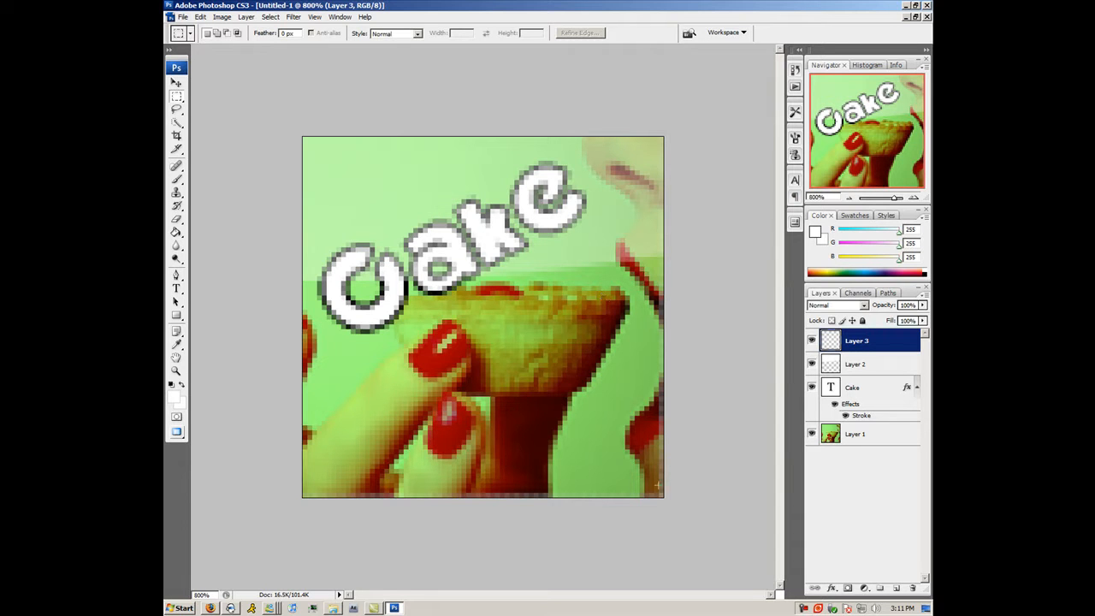
drag(449, 233, 659, 495)
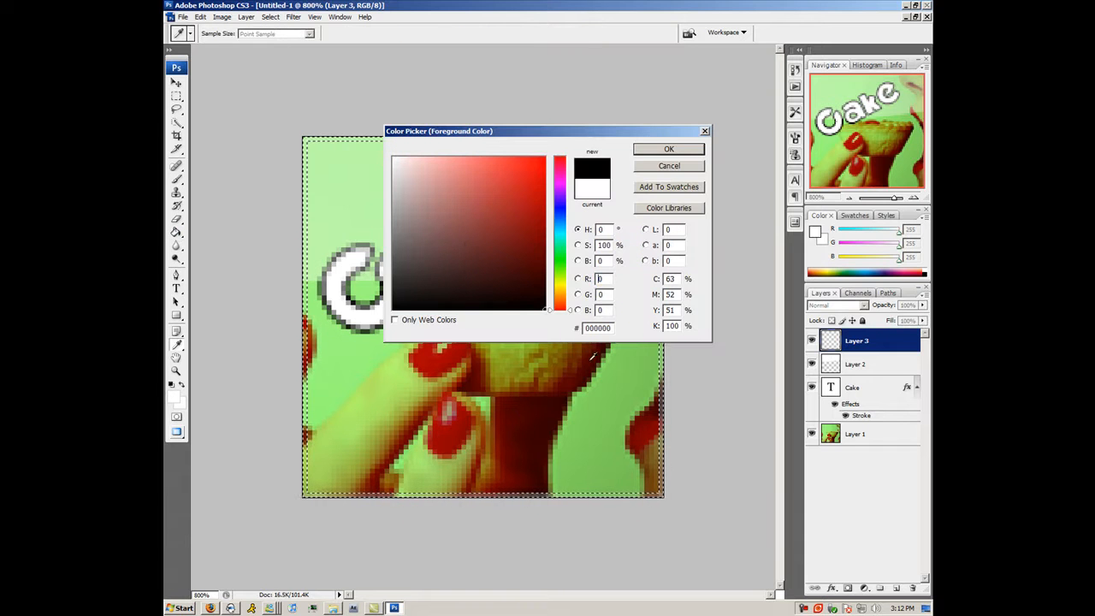
- Set the foreground colour to black for the 1 px border stroke
click(669, 148)
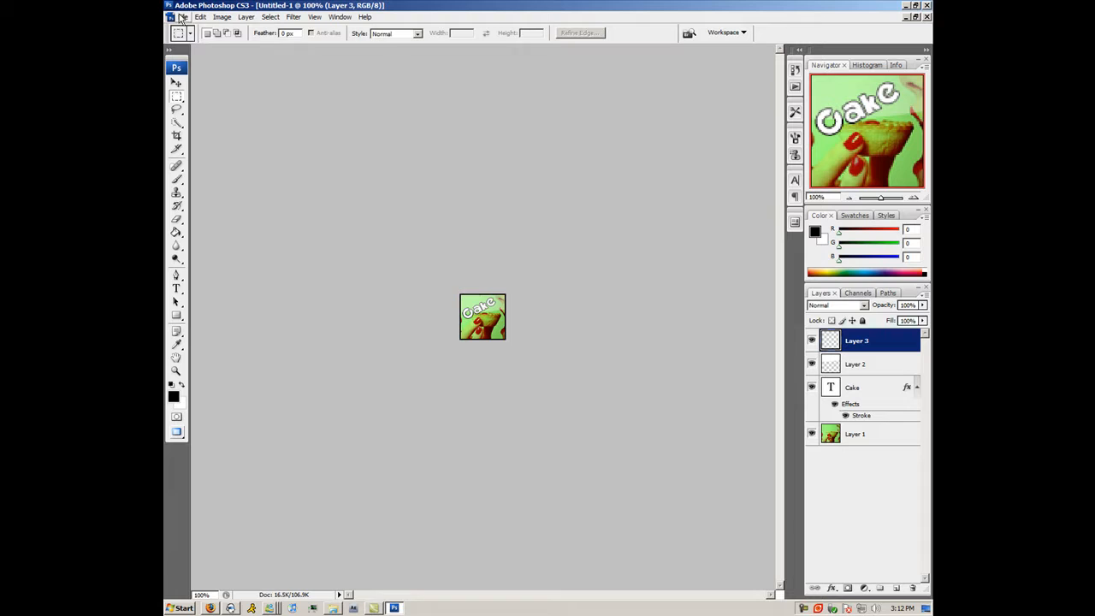
click(183, 17)
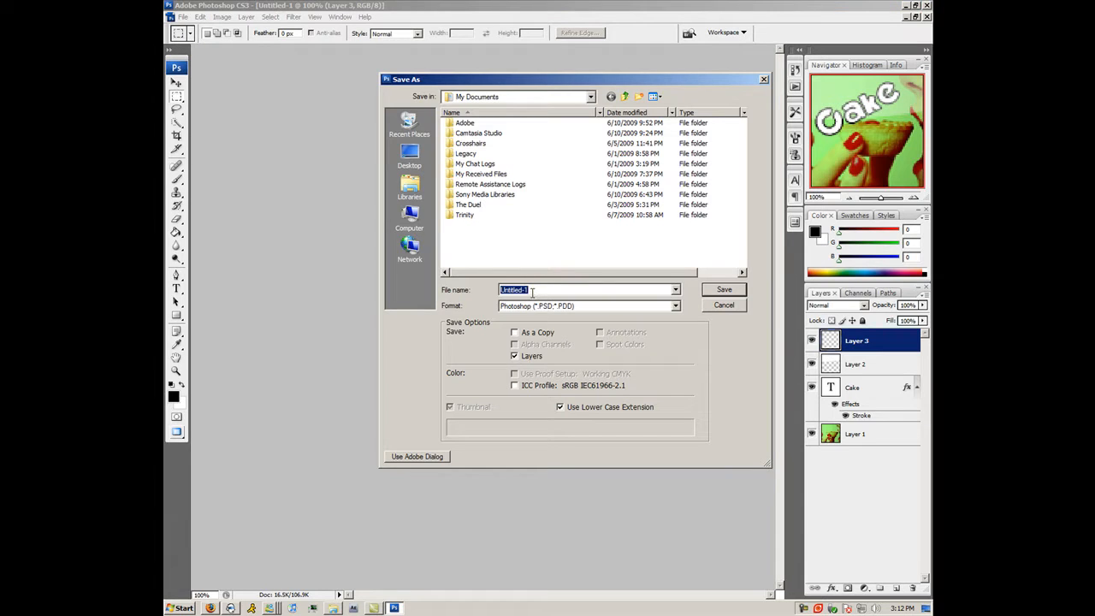
- Save the emblem as Cake in PNG format with Interlace set to None
text(Cake)
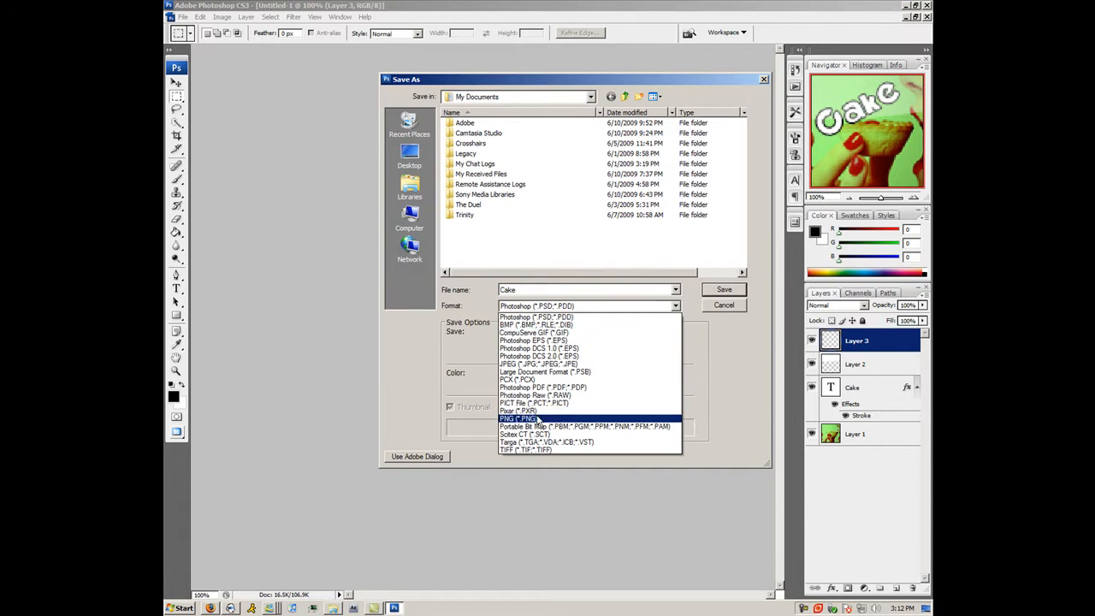
click(520, 419)
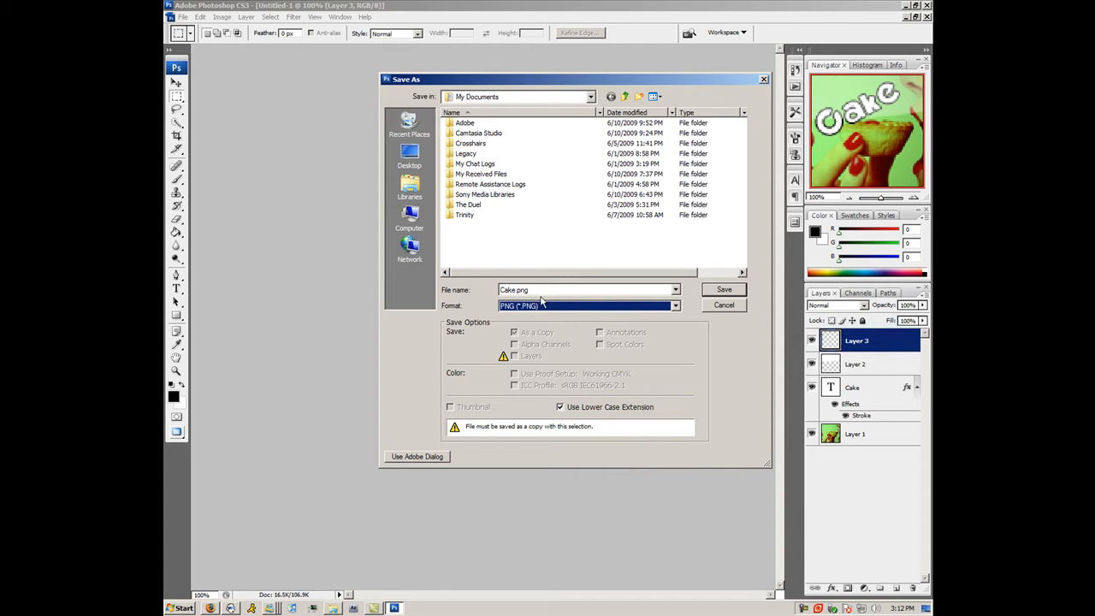
mouse_move(741, 285)
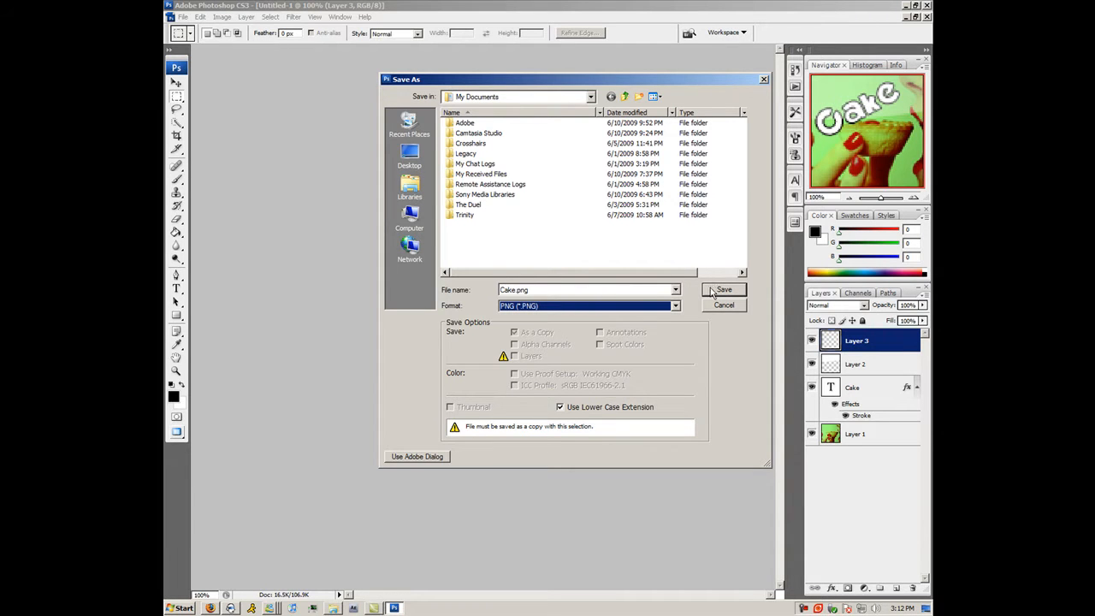
click(723, 290)
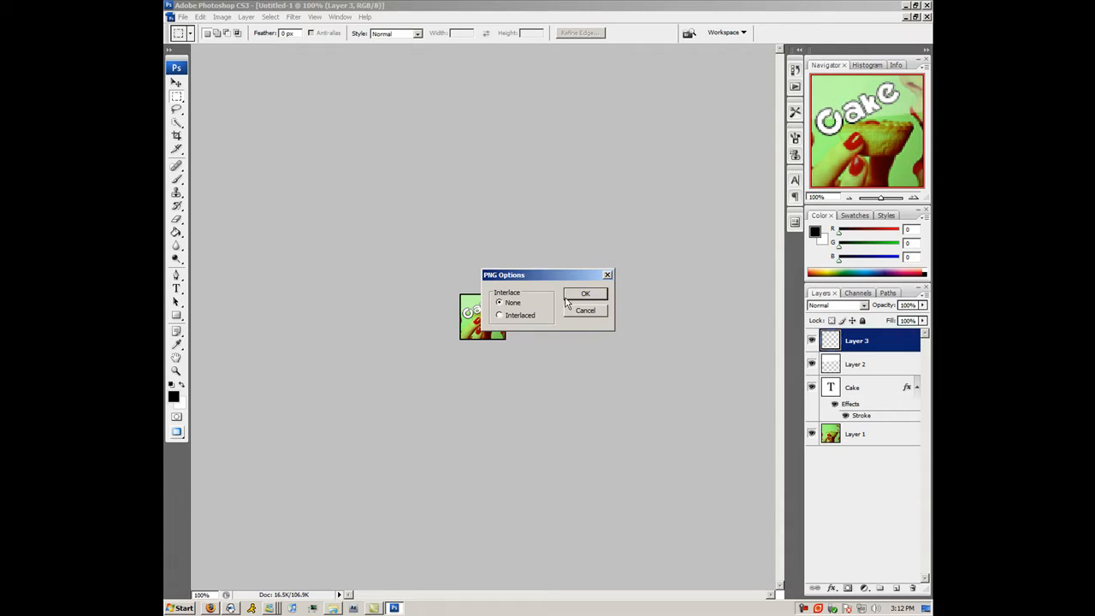
click(586, 294)
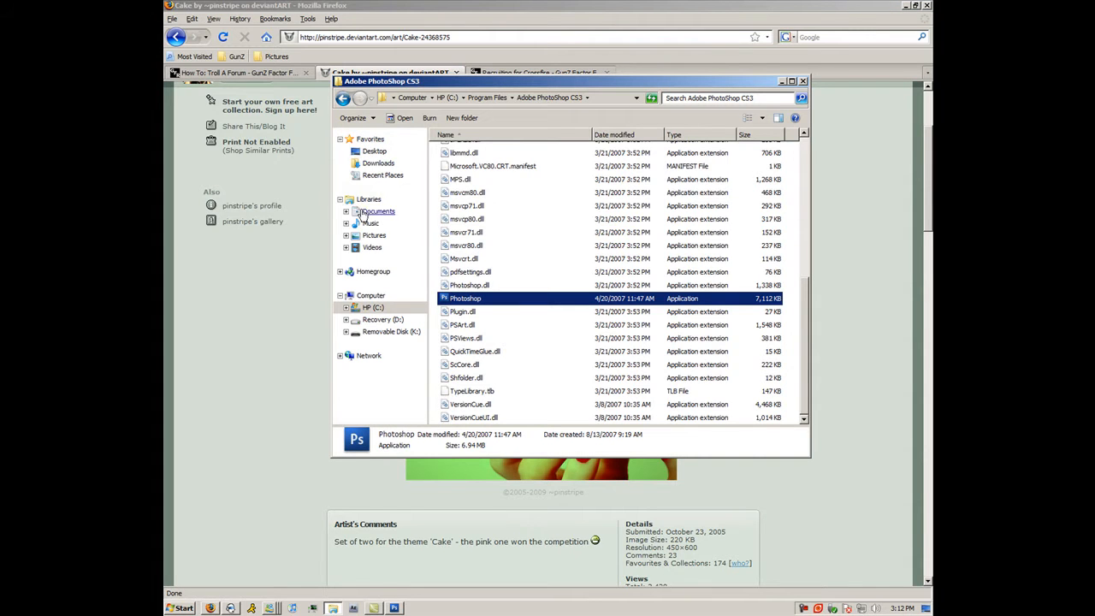
- Select the Cake PNG in the Documents library and bring up its context menu
click(378, 211)
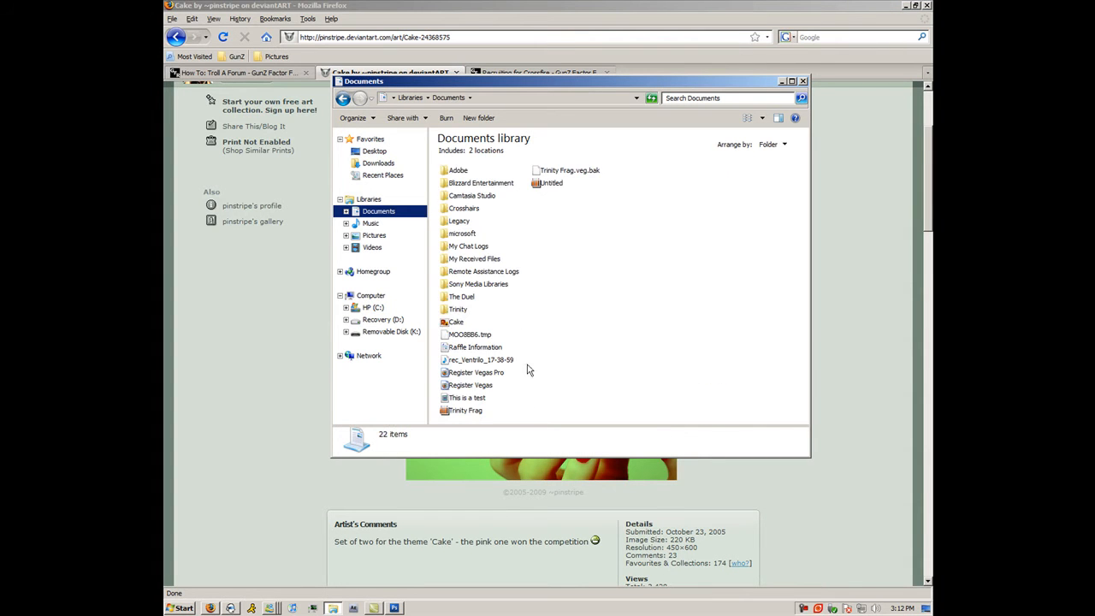
click(456, 322)
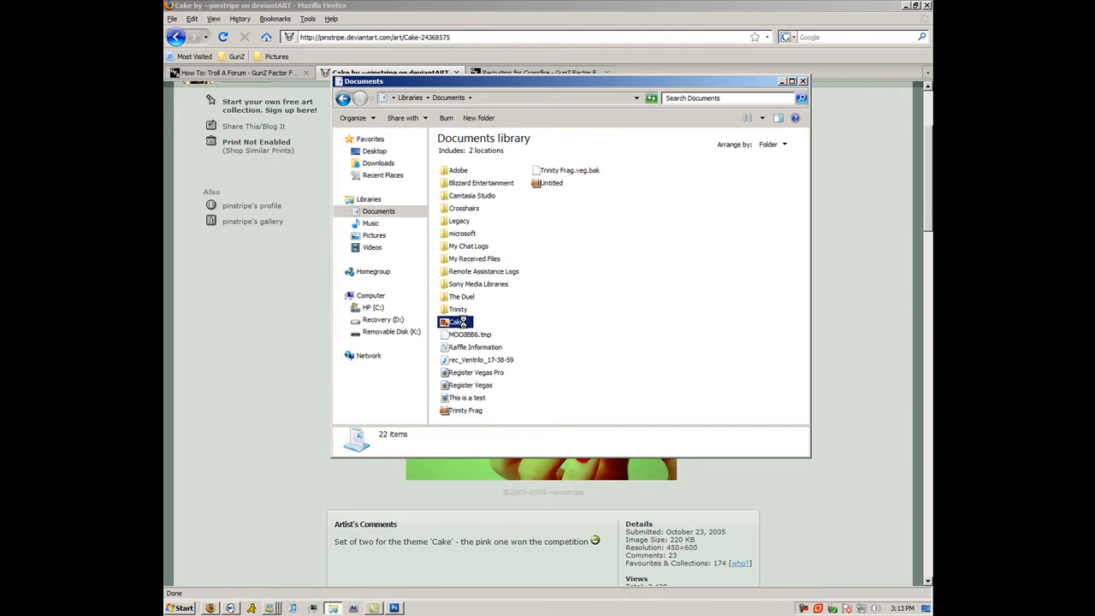
right_click(455, 322)
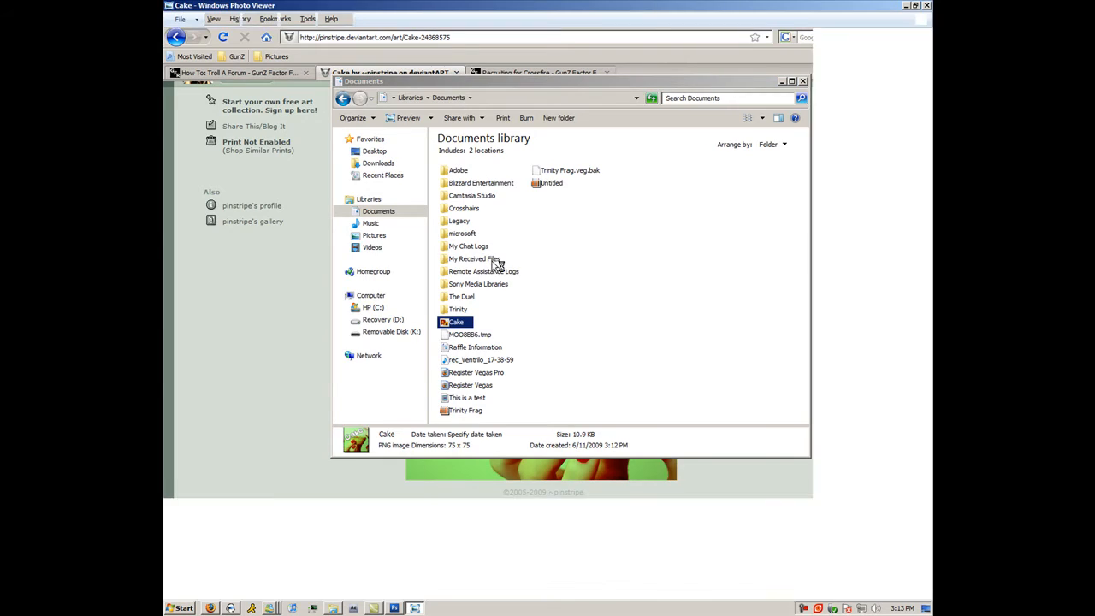
- Open the saved 75×75 Cake emblem PNG in Windows Photo Viewer
double_click(455, 322)
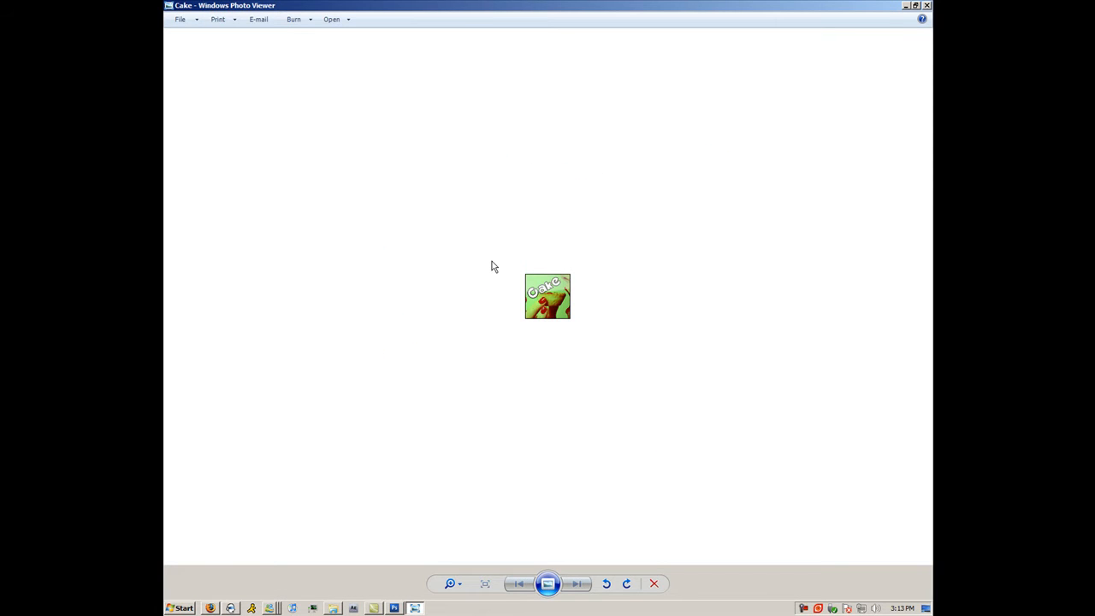
mouse_move(229, 290)
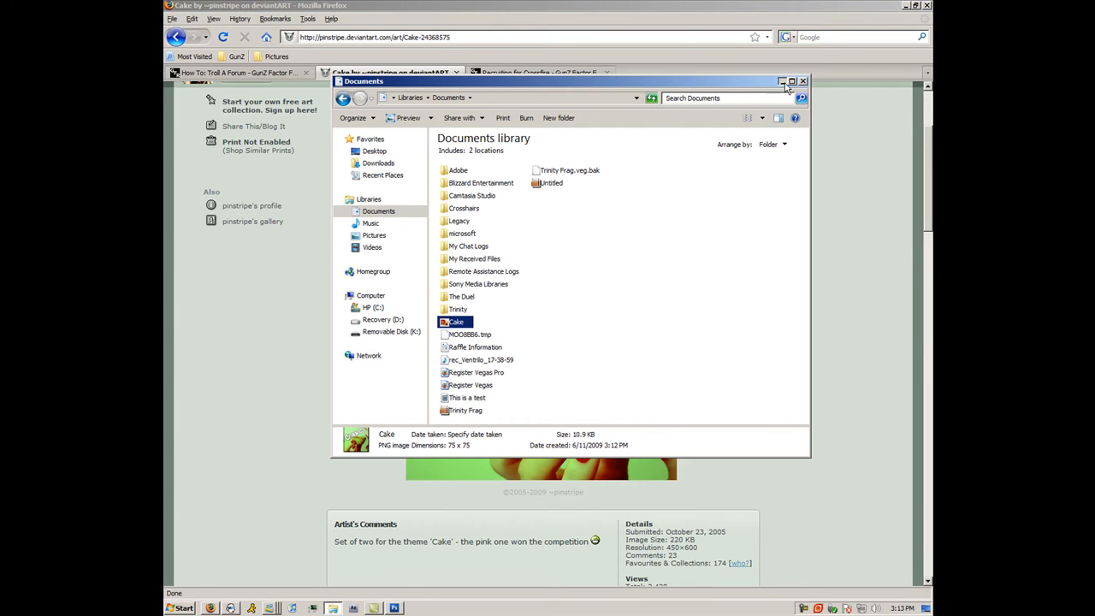
- Dismiss the Explorer window to reveal the deviantART Cake photo page in Firefox
click(782, 81)
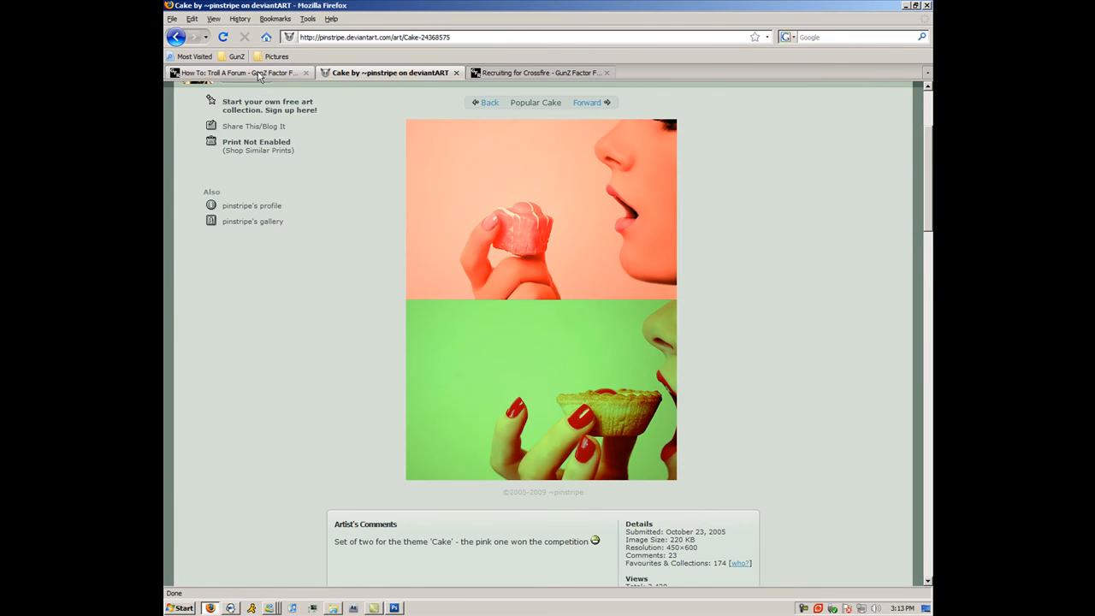
mouse_move(240, 73)
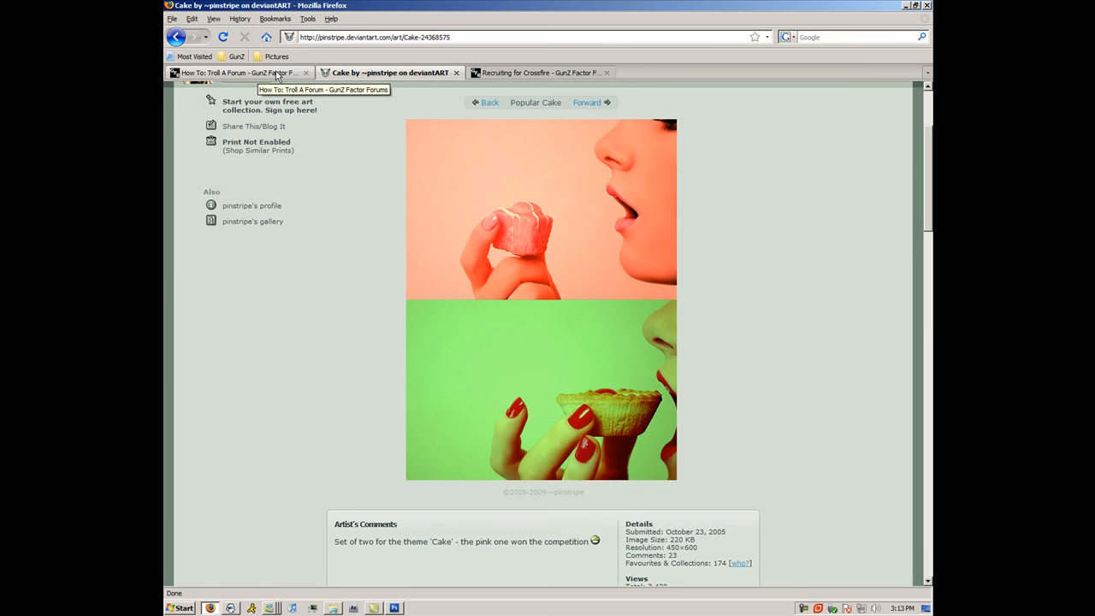